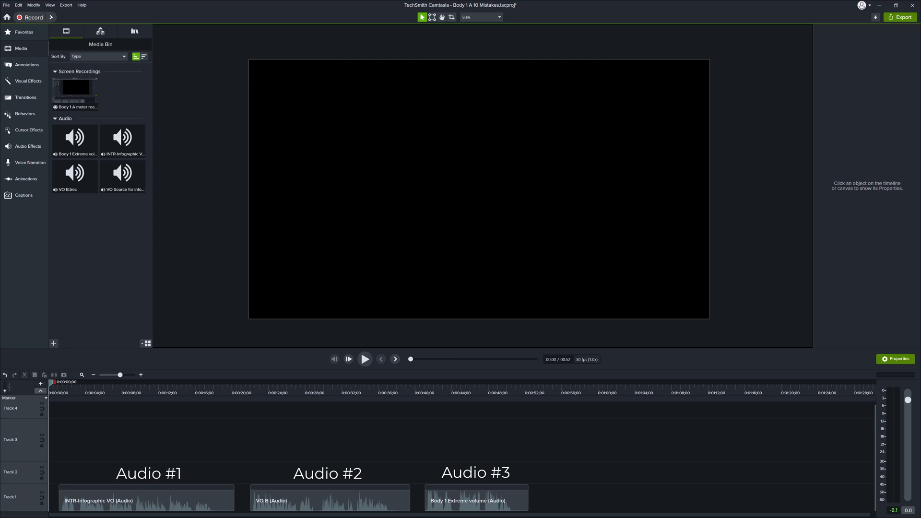
pyautogui.moveTo(11, 280)
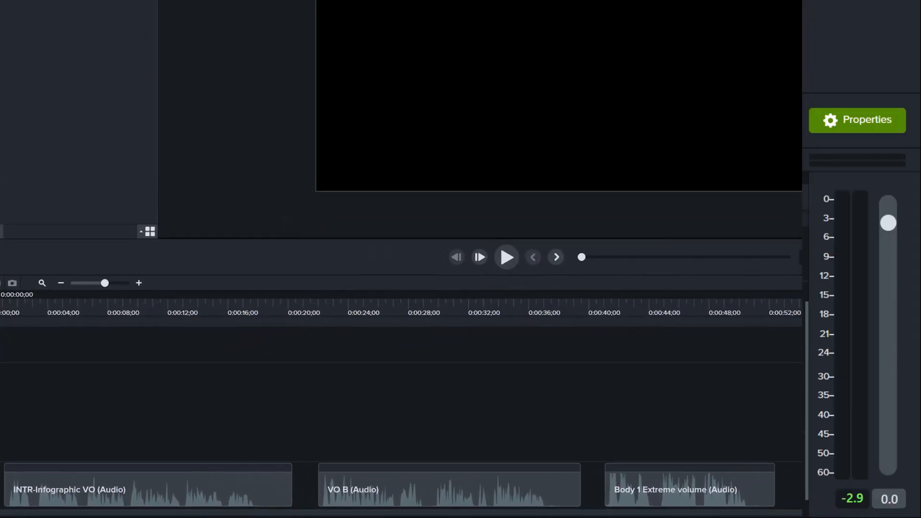
# Play the VO B and Body 1 Extreme volume clips from the timeline to compare their loudness
pyautogui.click(507, 257)
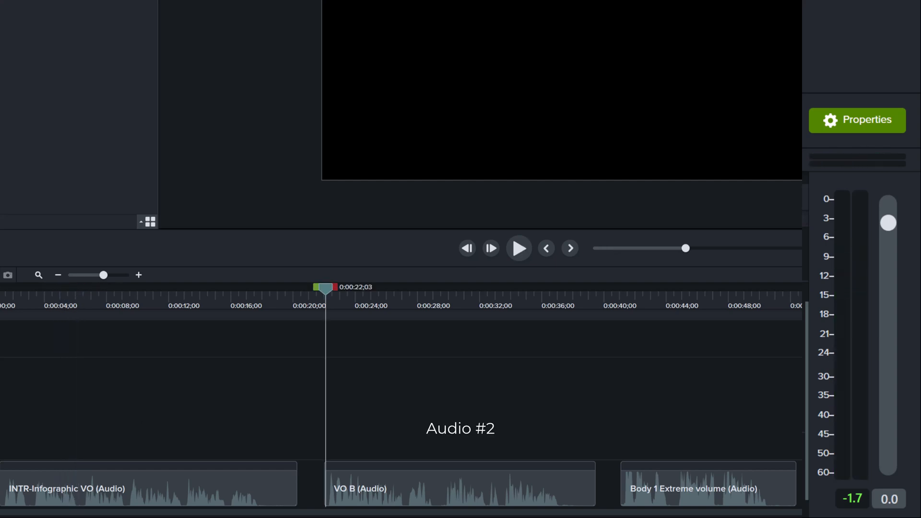
pyautogui.click(517, 248)
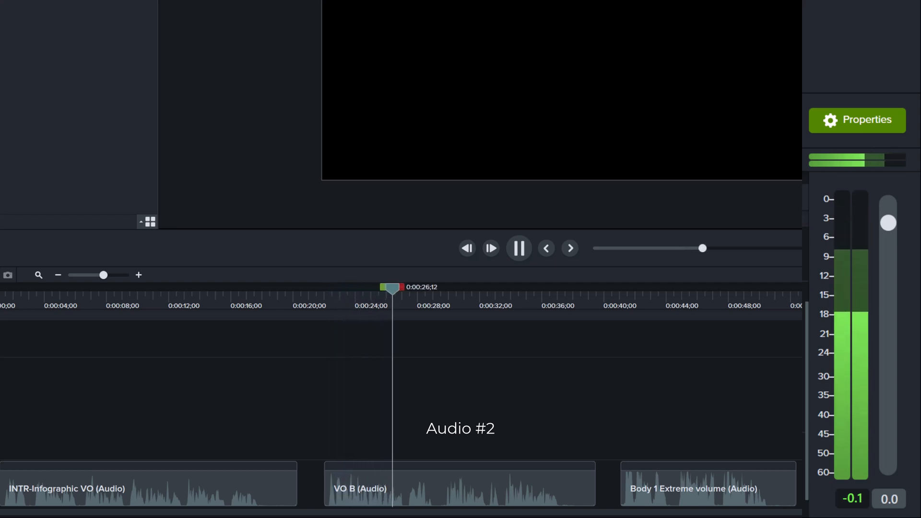
pyautogui.click(517, 248)
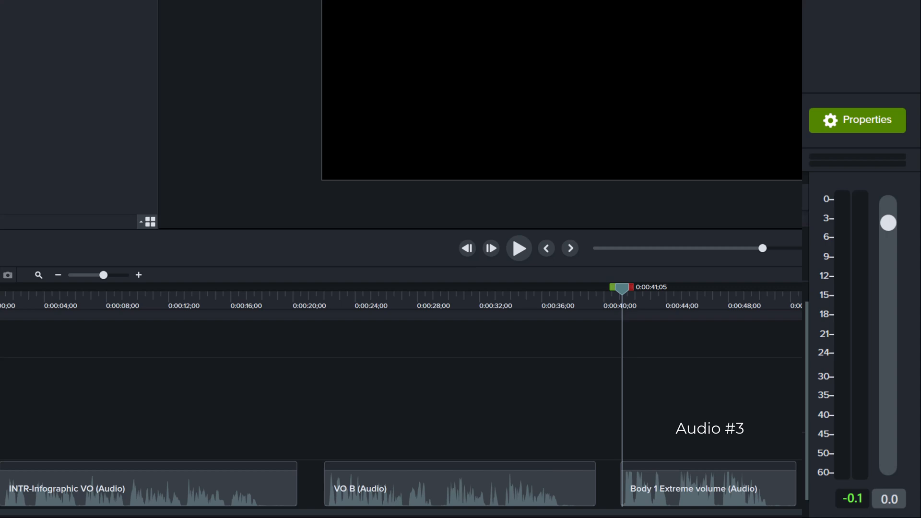
pyautogui.click(518, 247)
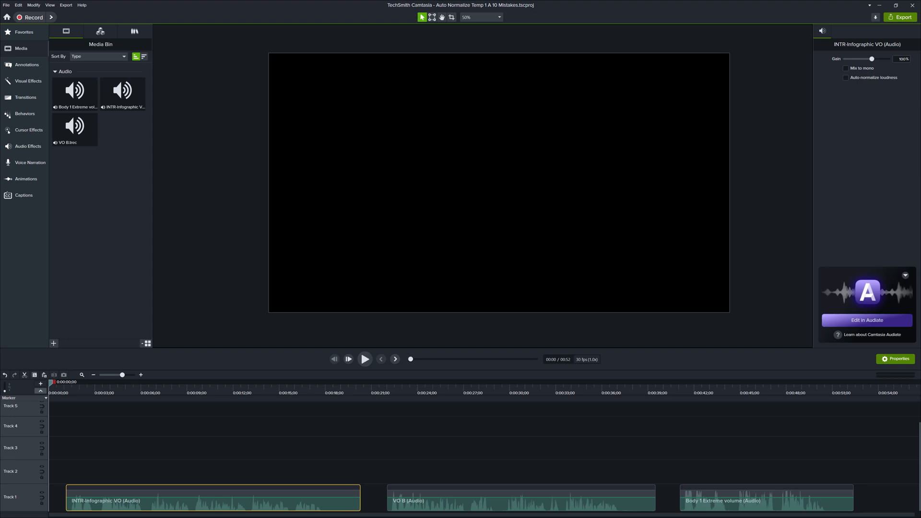
pyautogui.click(18, 4)
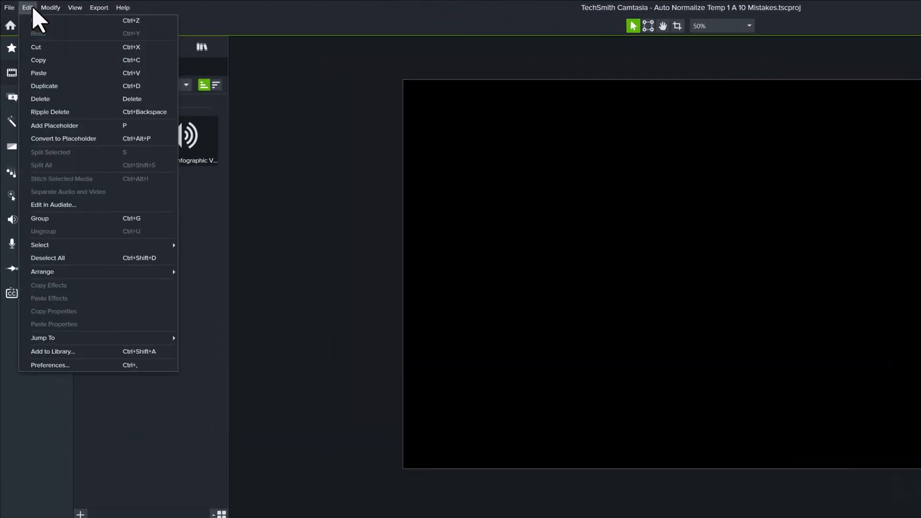
pyautogui.click(50, 365)
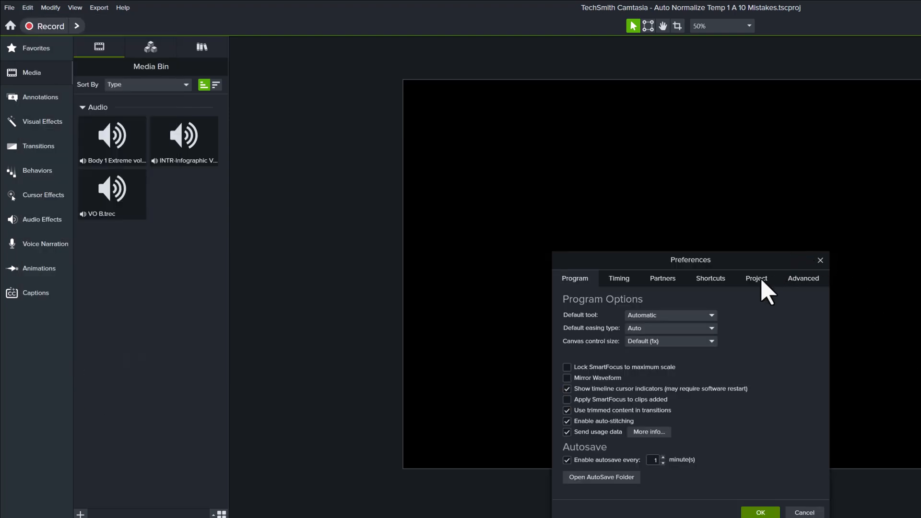
pyautogui.click(755, 278)
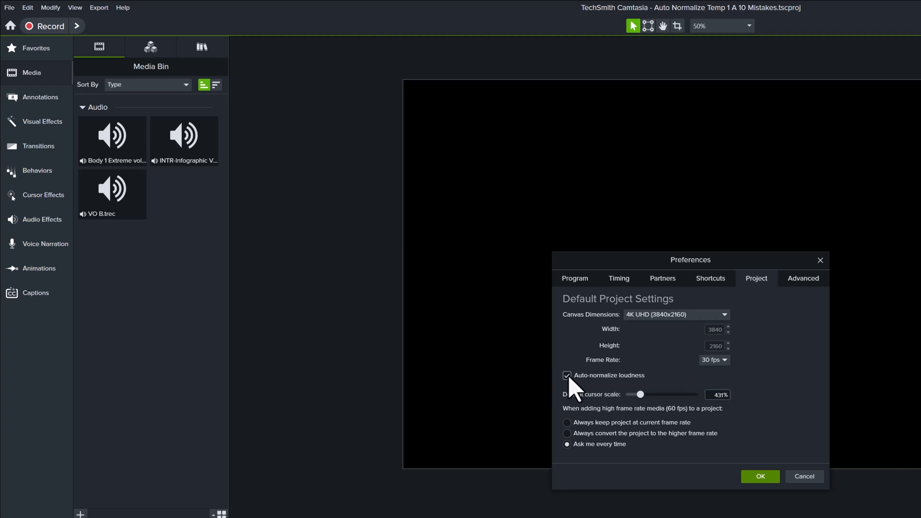
pyautogui.moveTo(567, 375)
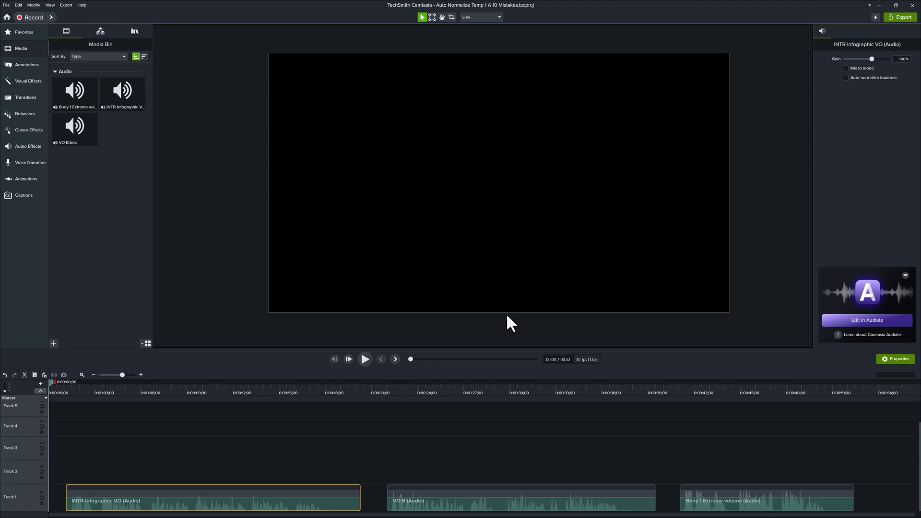
pyautogui.moveTo(504, 325)
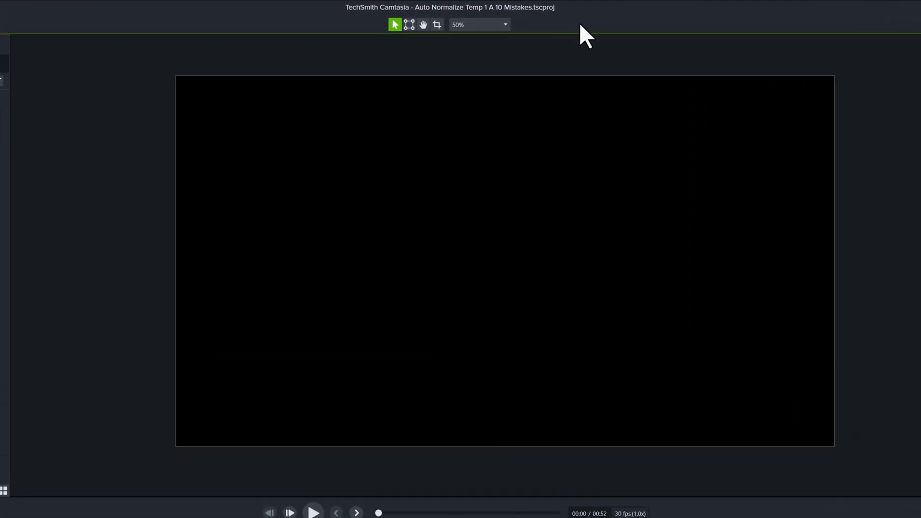
pyautogui.click(503, 24)
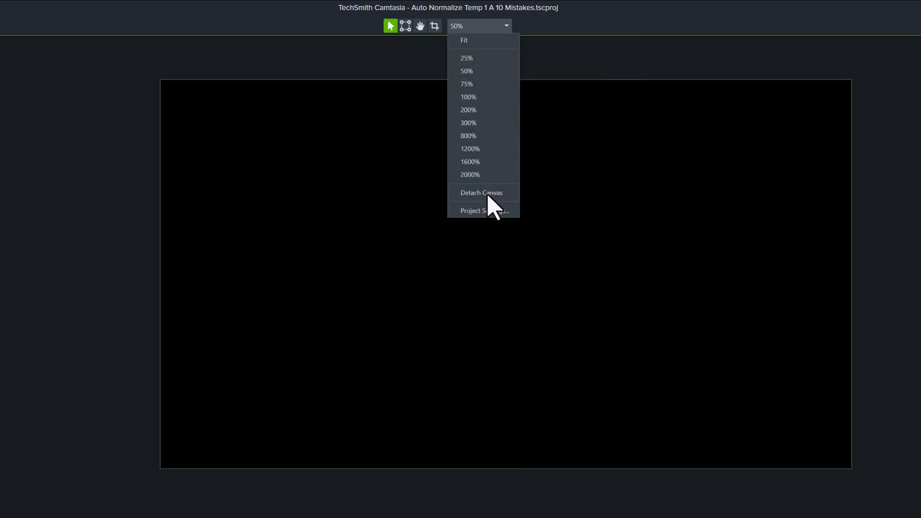
pyautogui.click(479, 210)
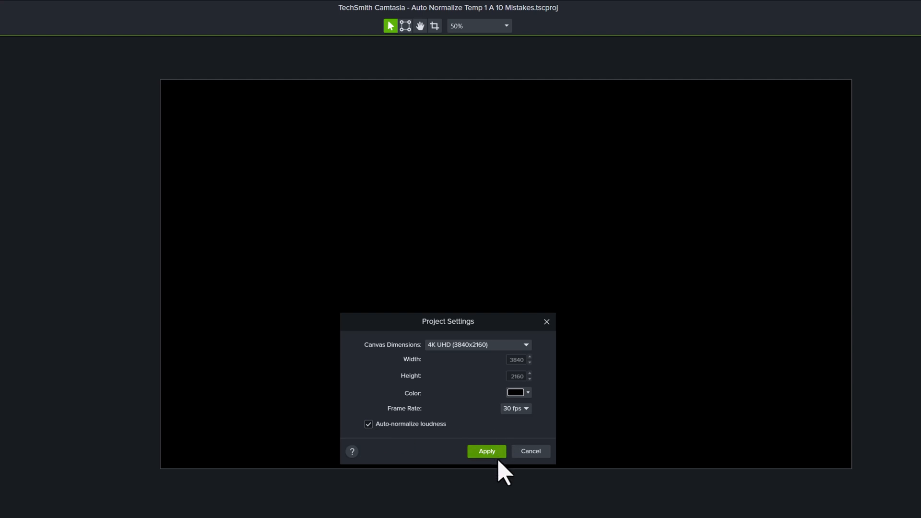
pyautogui.click(485, 451)
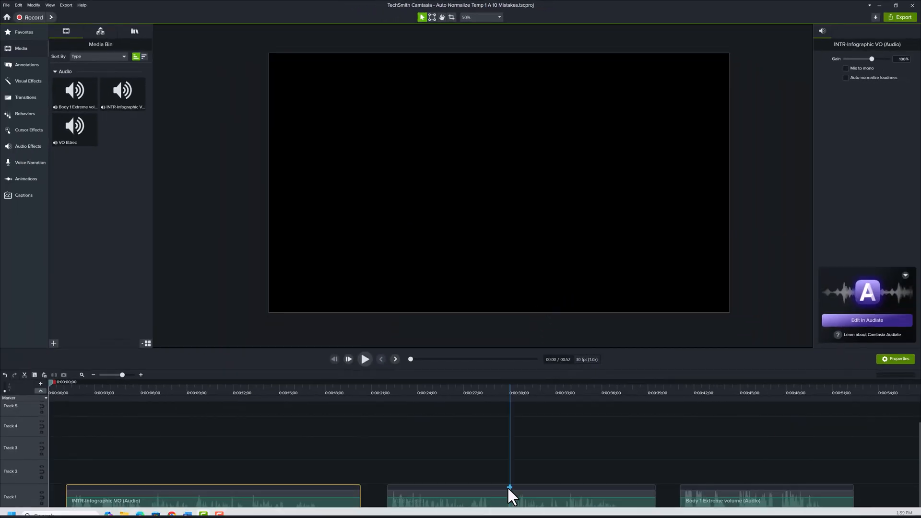
# Turn on Auto-normalize loudness in the VO B clip's audio properties
pyautogui.click(520, 497)
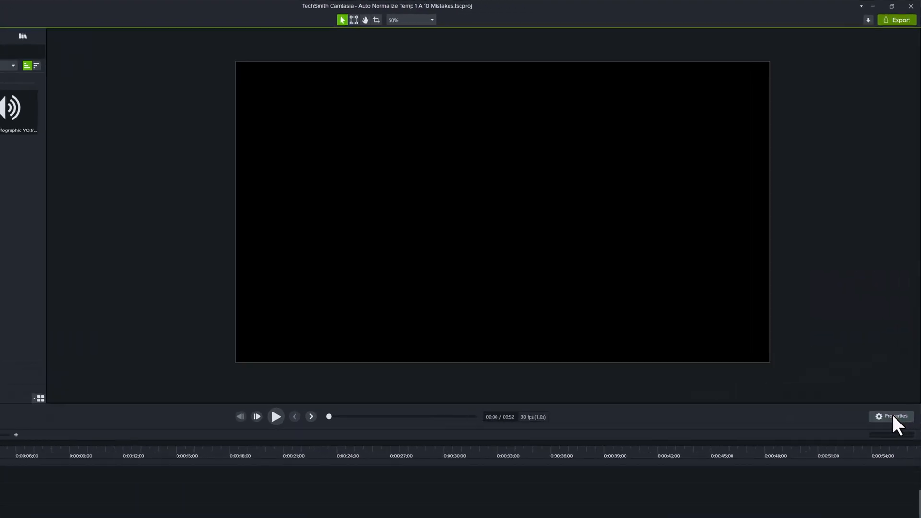
pyautogui.click(894, 418)
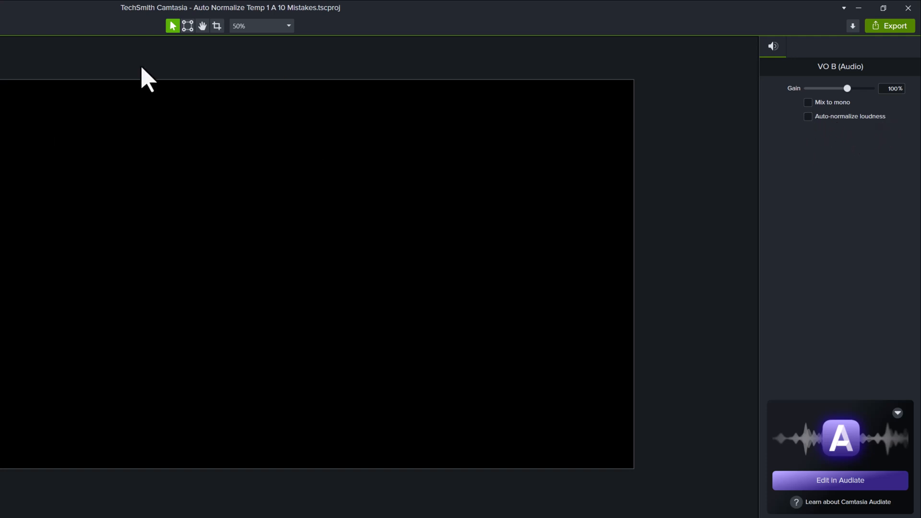
pyautogui.moveTo(299, 221)
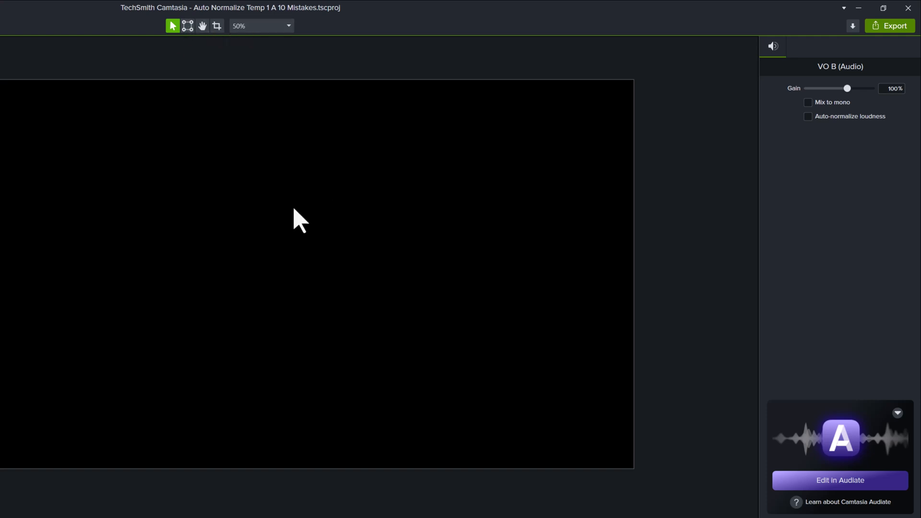
pyautogui.moveTo(305, 193)
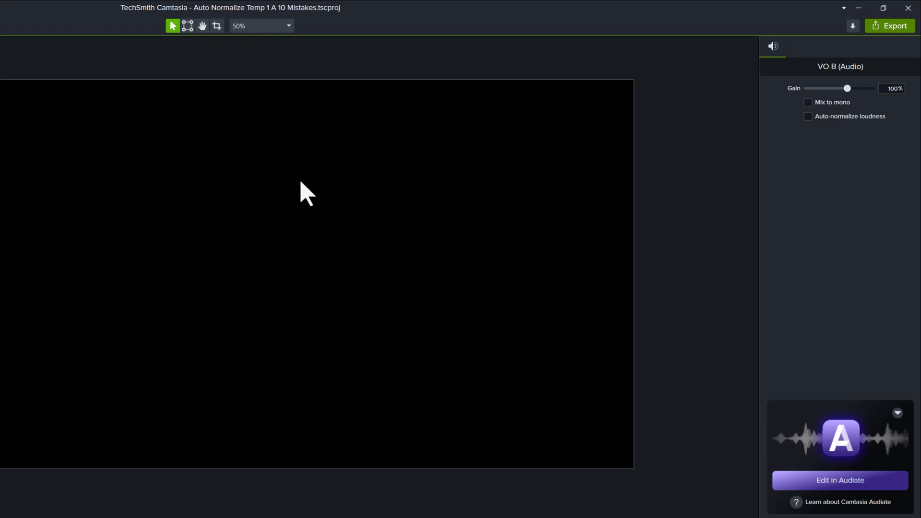
pyautogui.moveTo(896, 124)
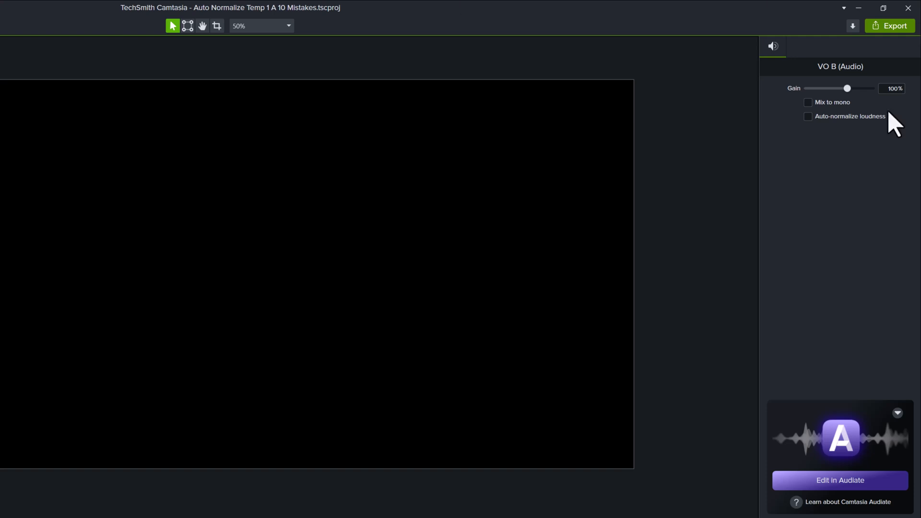
pyautogui.click(807, 116)
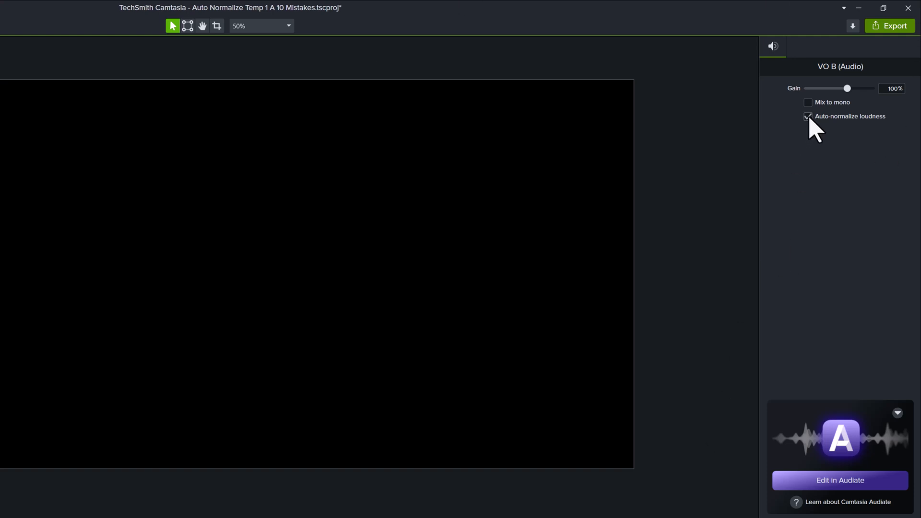
# Turn on Auto-normalize loudness for the Body 1 Extreme volume clip as well
pyautogui.click(808, 116)
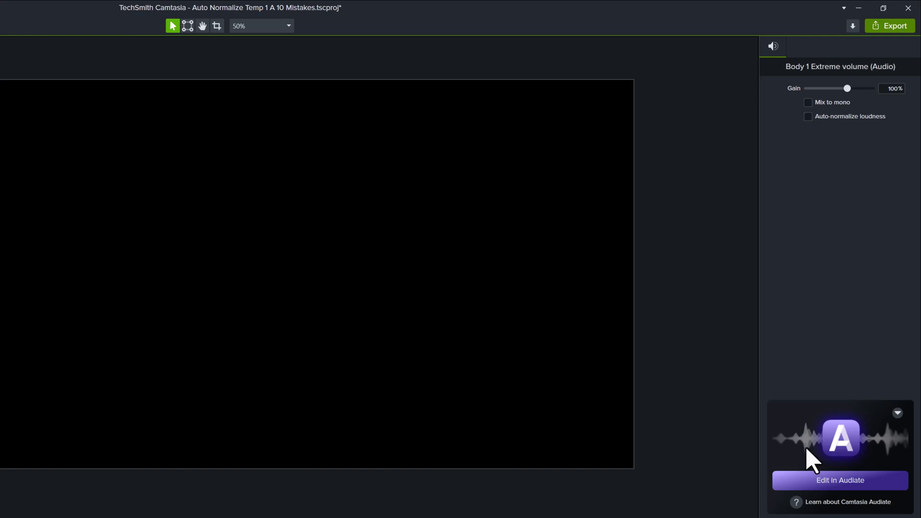
pyautogui.click(807, 116)
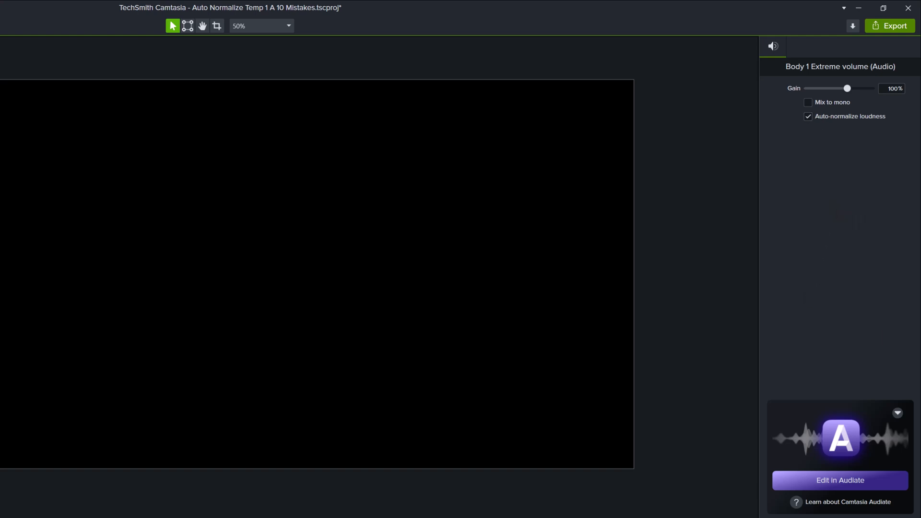
pyautogui.moveTo(853, 25)
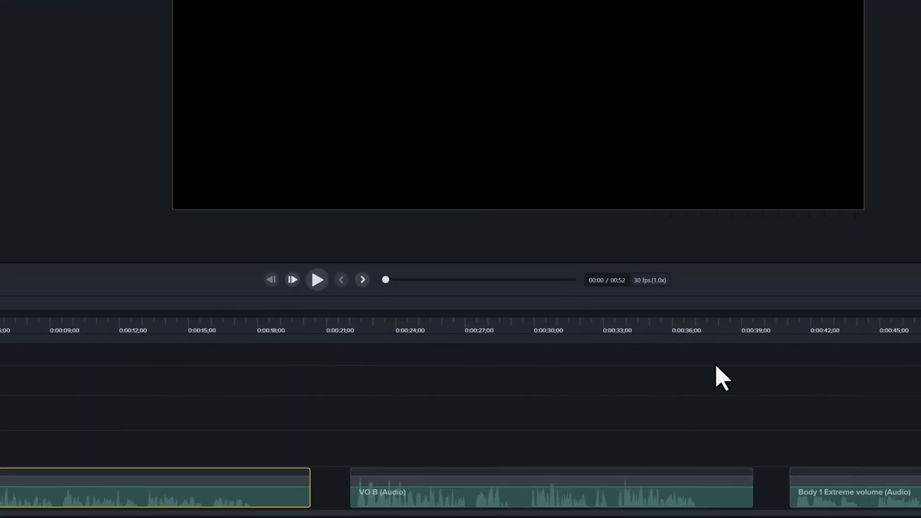
# Select the Body 1 Extreme volume clip to verify its auto-normalize setting
pyautogui.click(551, 491)
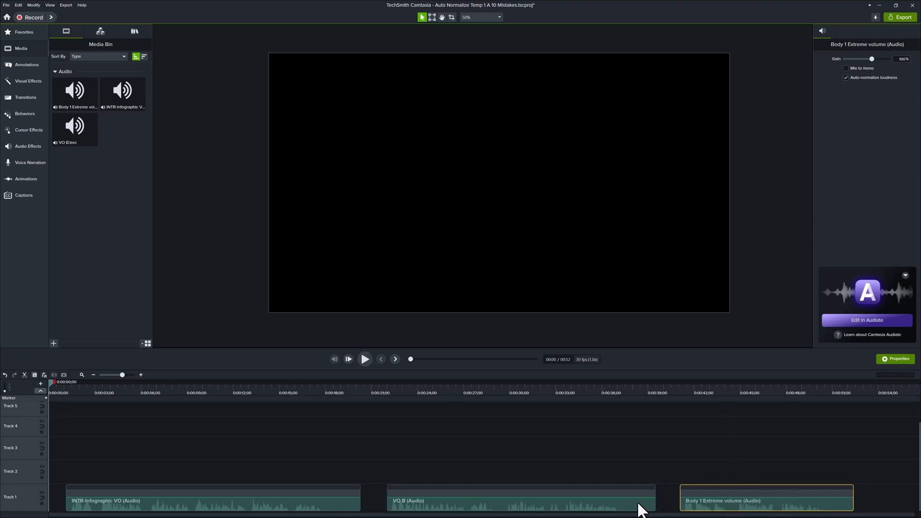
pyautogui.moveTo(146, 506)
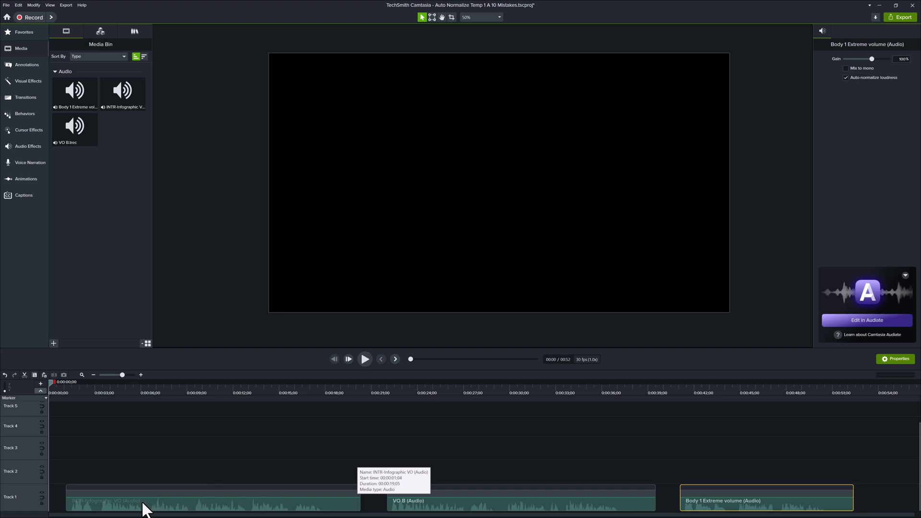
pyautogui.moveTo(481, 479)
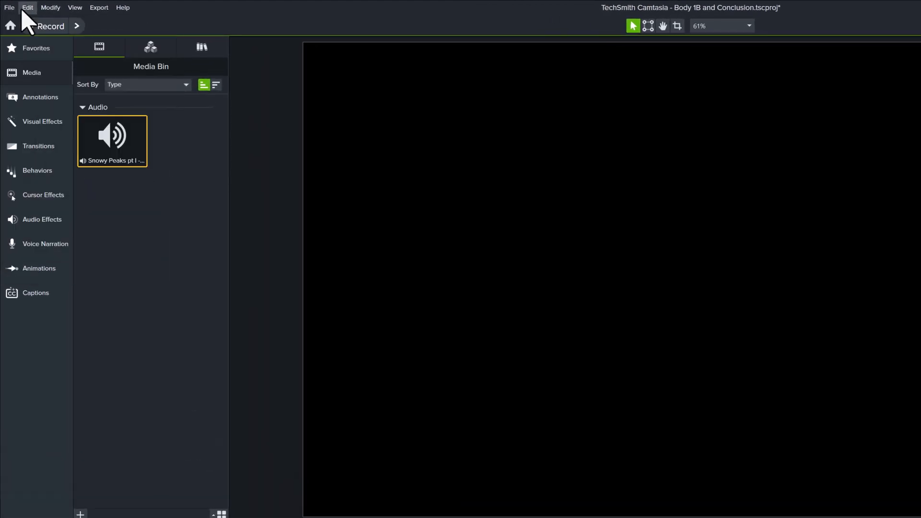
# In Preferences, toggle the default Auto-normalize loudness for new projects
pyautogui.click(27, 6)
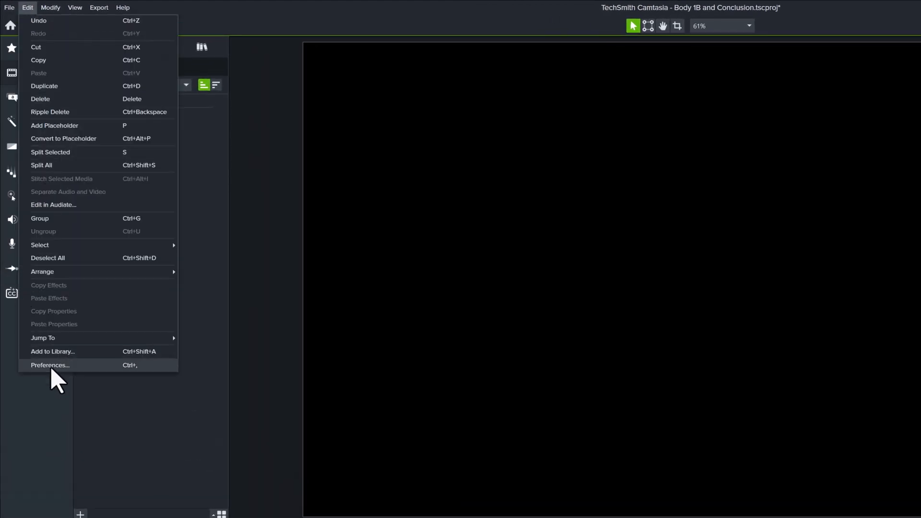
pyautogui.click(50, 364)
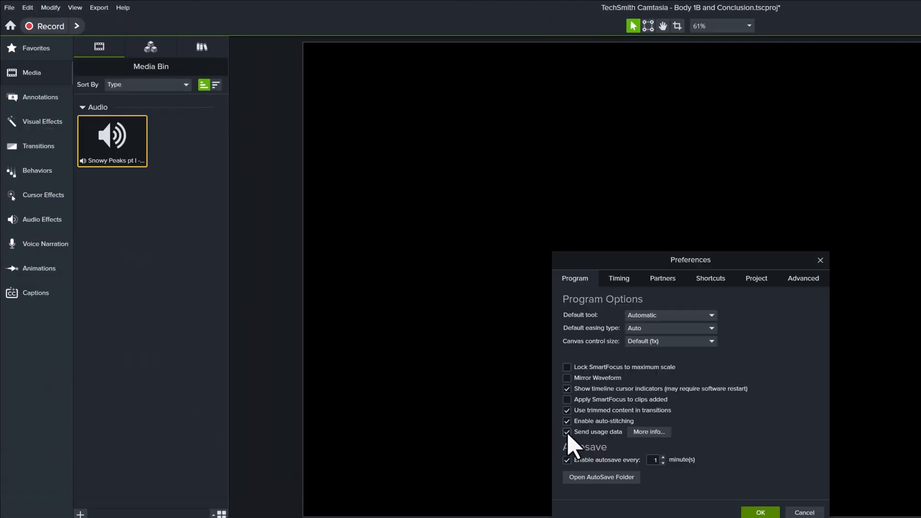
pyautogui.click(756, 278)
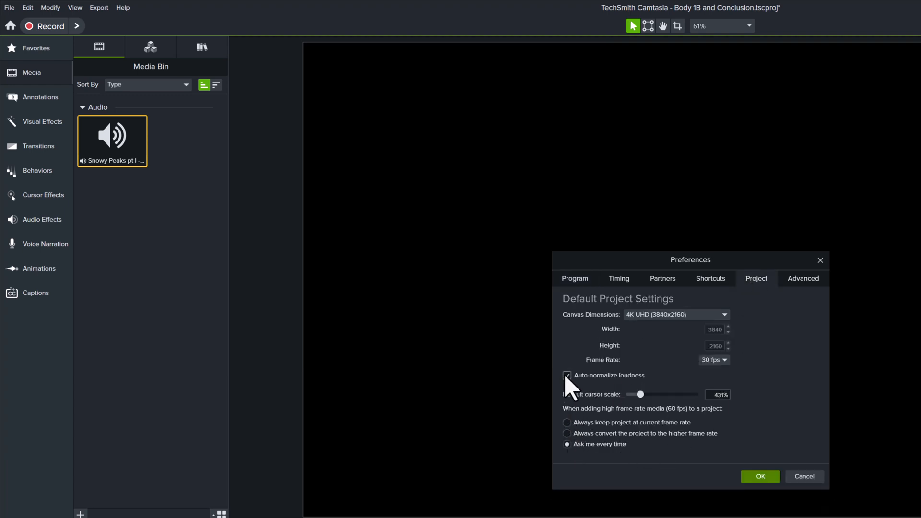
pyautogui.click(759, 477)
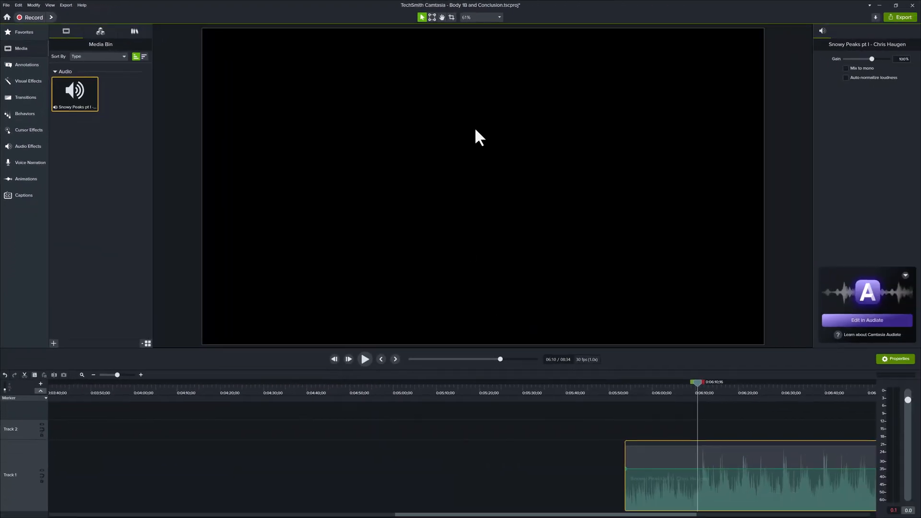
# In Project Settings, turn off Auto-normalize loudness and apply the change
pyautogui.click(497, 16)
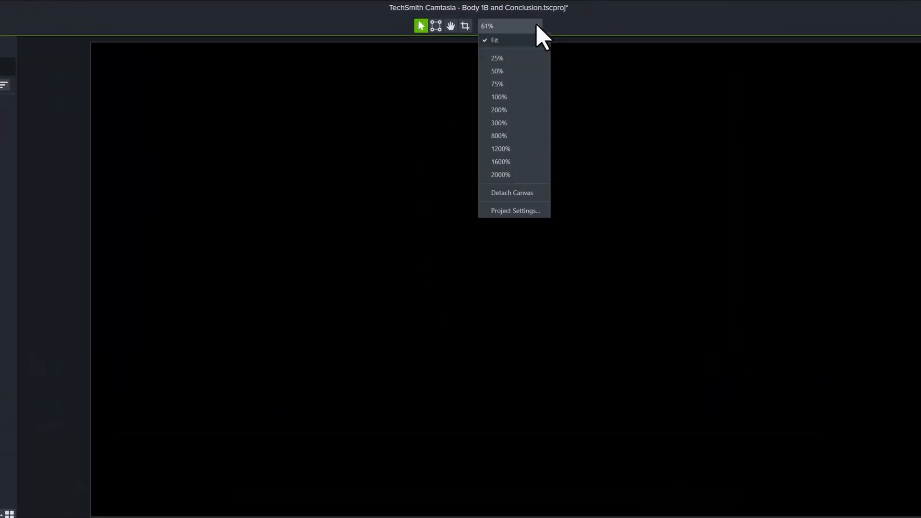
pyautogui.click(514, 210)
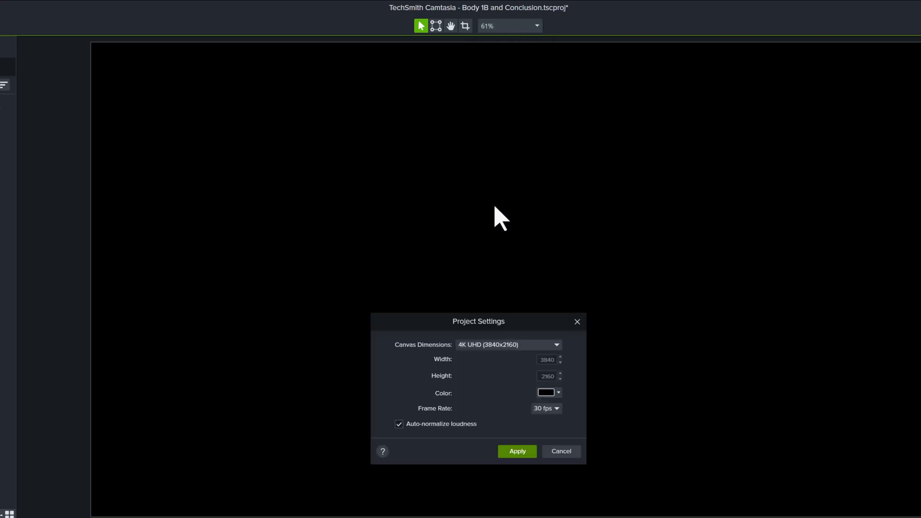
pyautogui.click(399, 423)
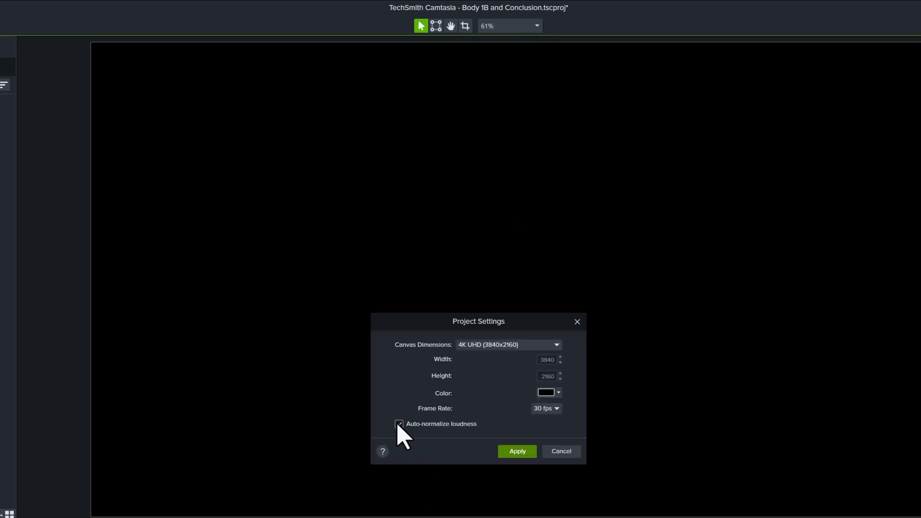
pyautogui.click(399, 423)
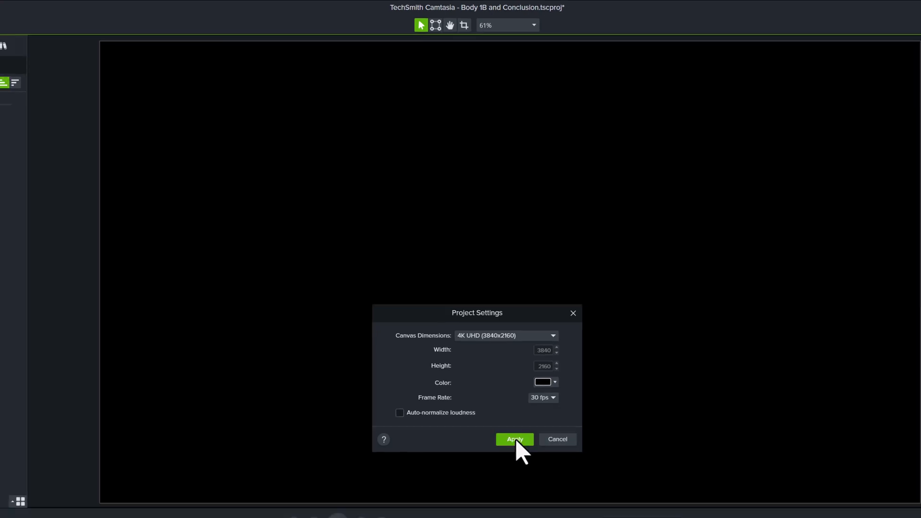
pyautogui.click(514, 439)
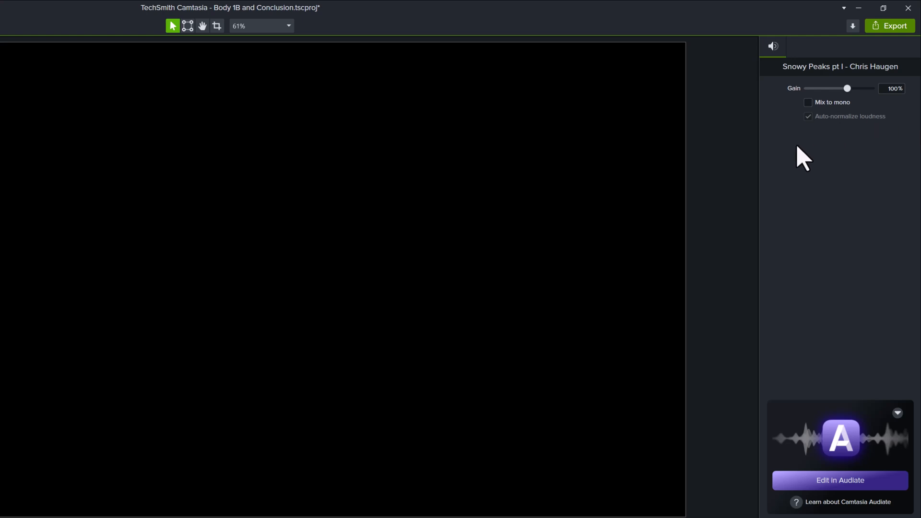
pyautogui.moveTo(814, 128)
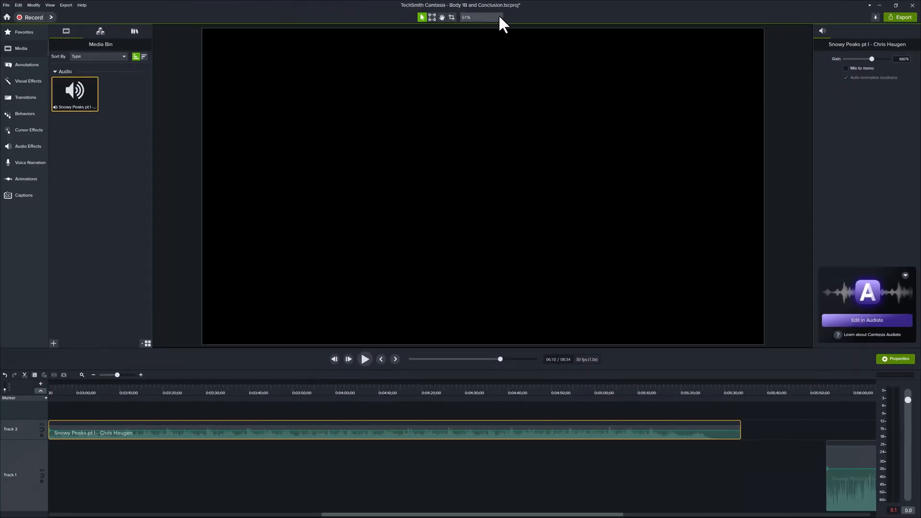
pyautogui.click(480, 17)
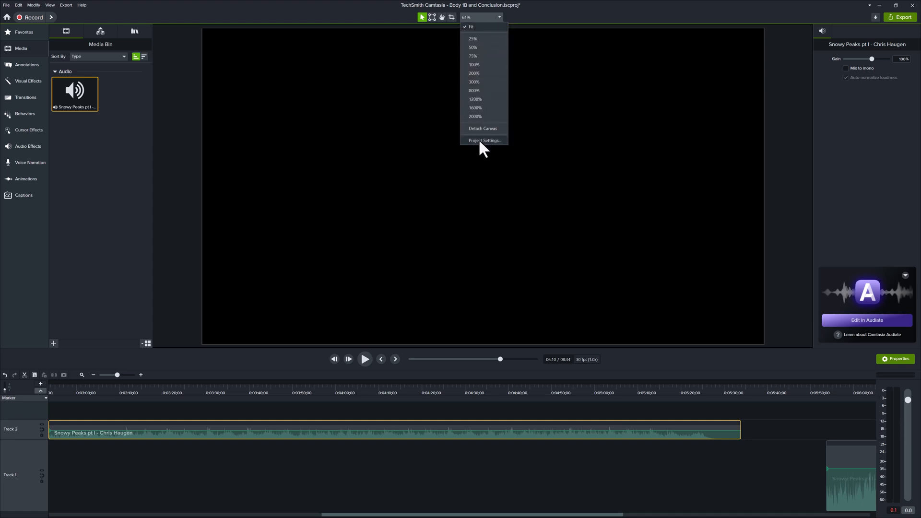
pyautogui.click(483, 140)
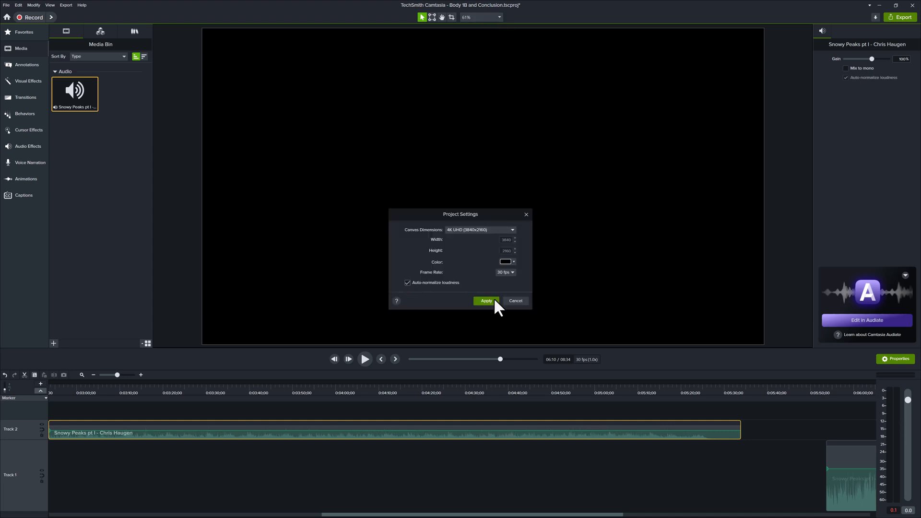
pyautogui.click(485, 300)
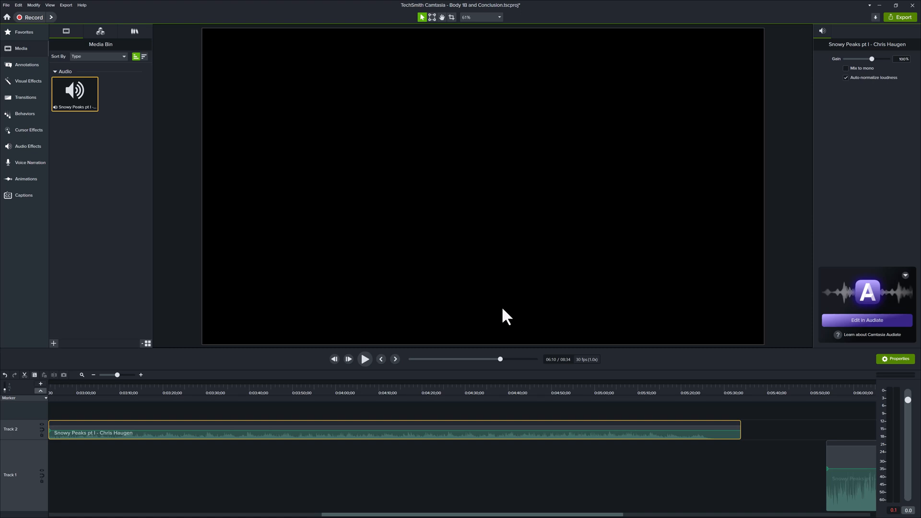
pyautogui.click(846, 78)
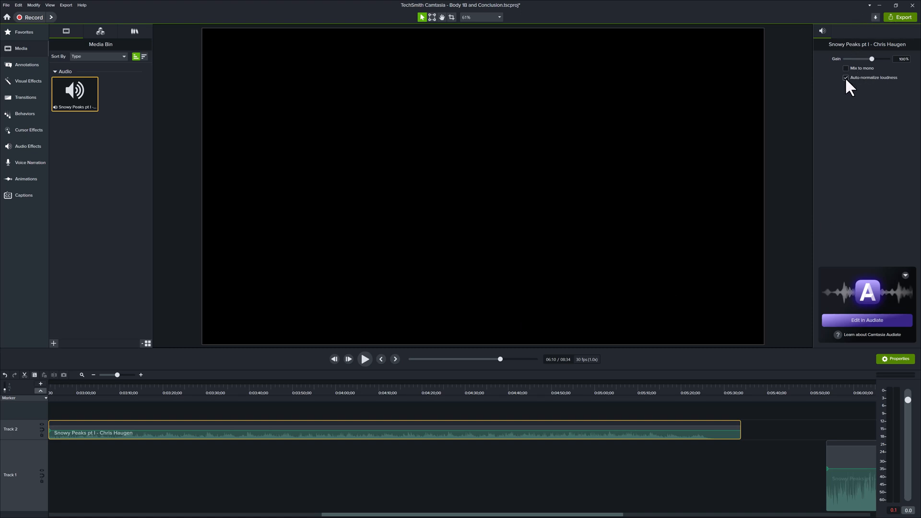
pyautogui.click(846, 76)
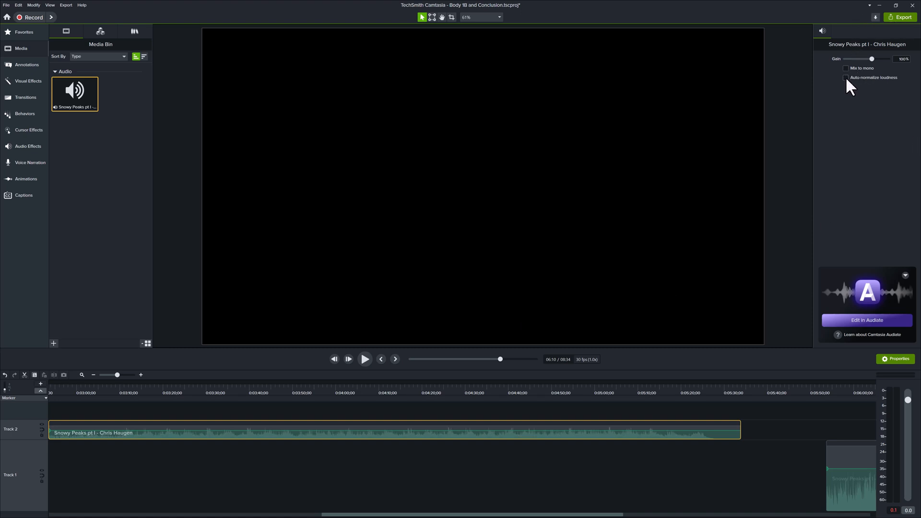
pyautogui.click(846, 77)
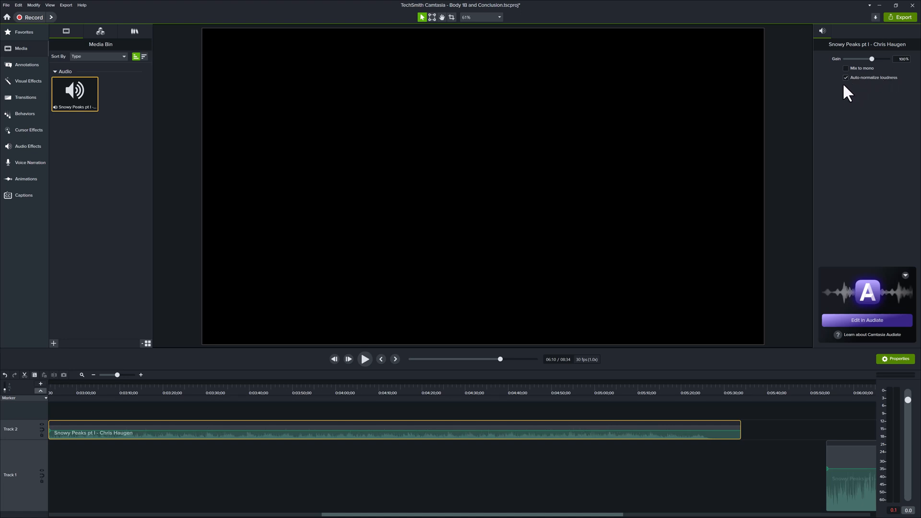
pyautogui.click(846, 77)
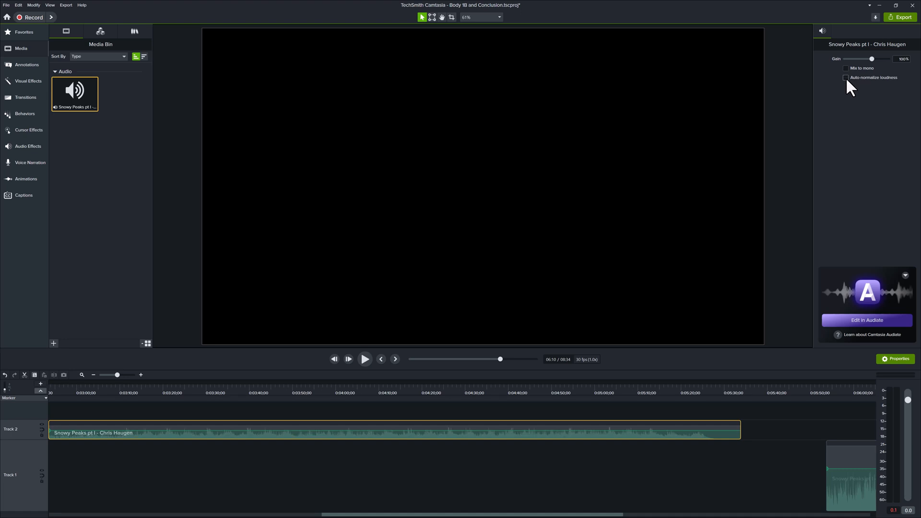
pyautogui.click(846, 76)
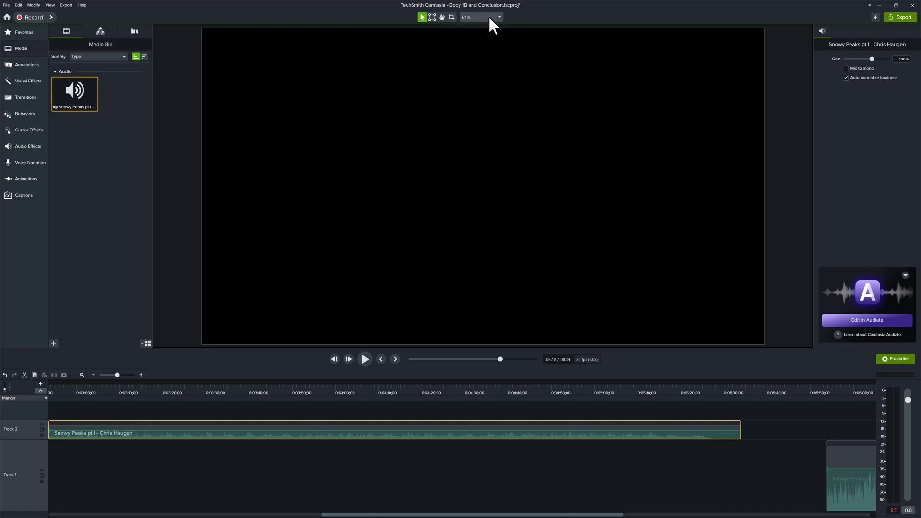
pyautogui.click(480, 17)
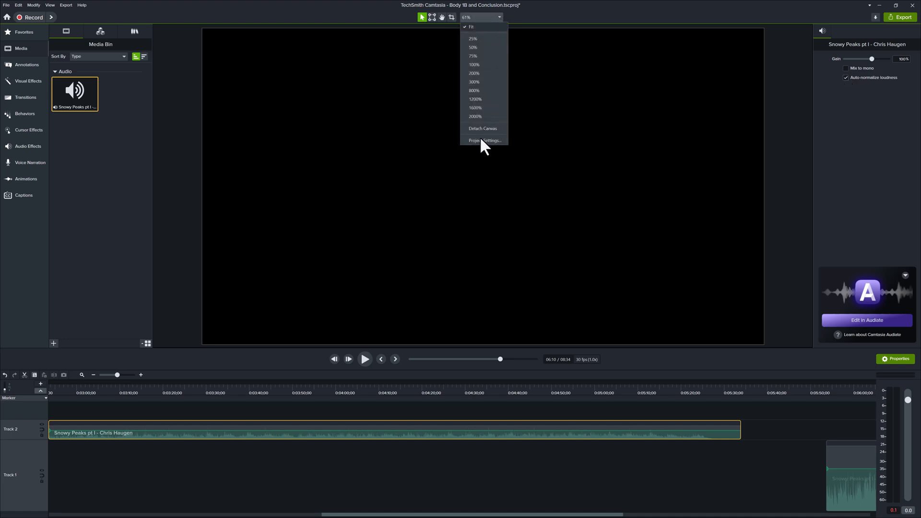
pyautogui.click(483, 140)
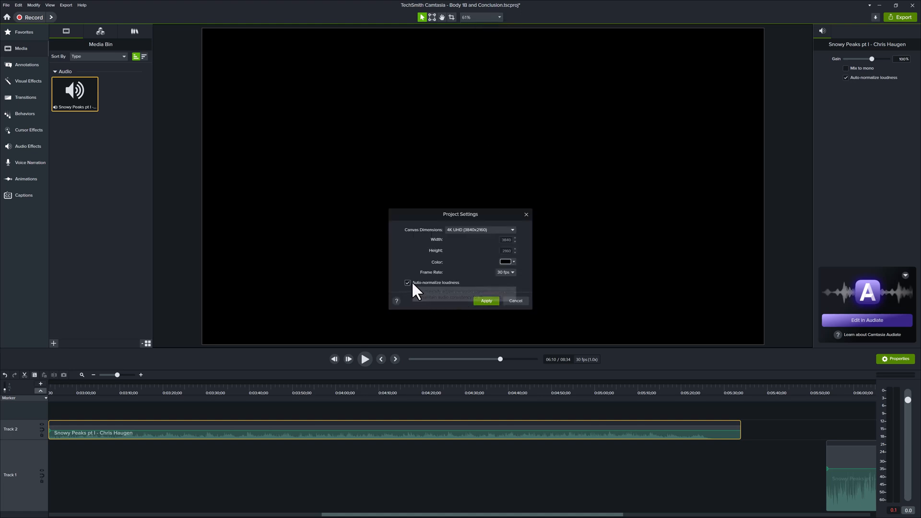
pyautogui.moveTo(538, 297)
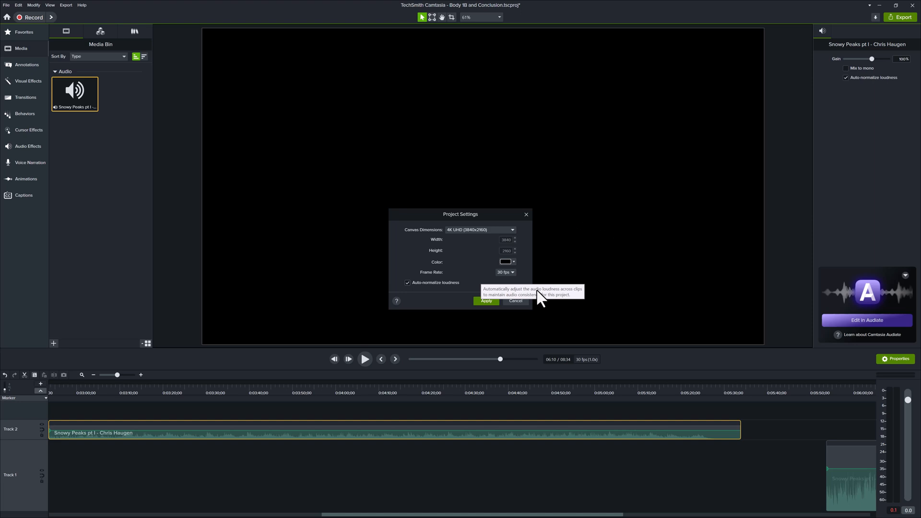
pyautogui.click(485, 300)
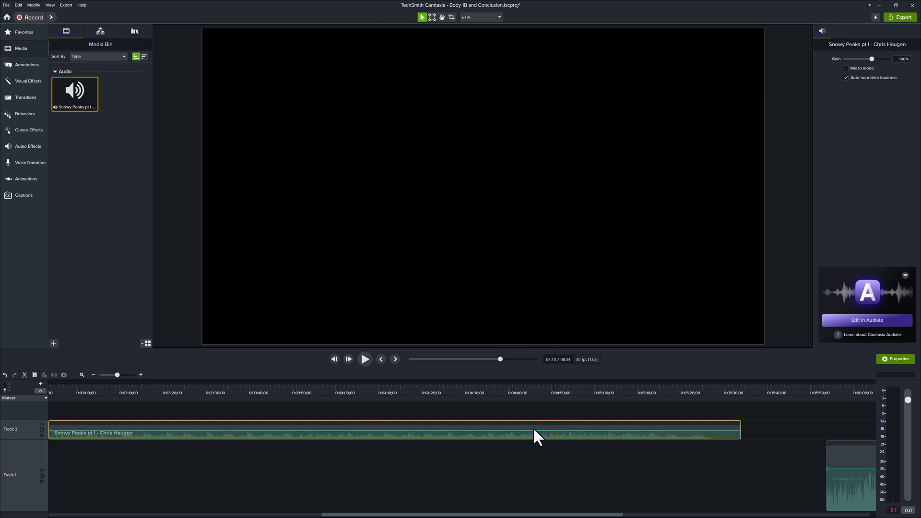
pyautogui.moveTo(525, 437)
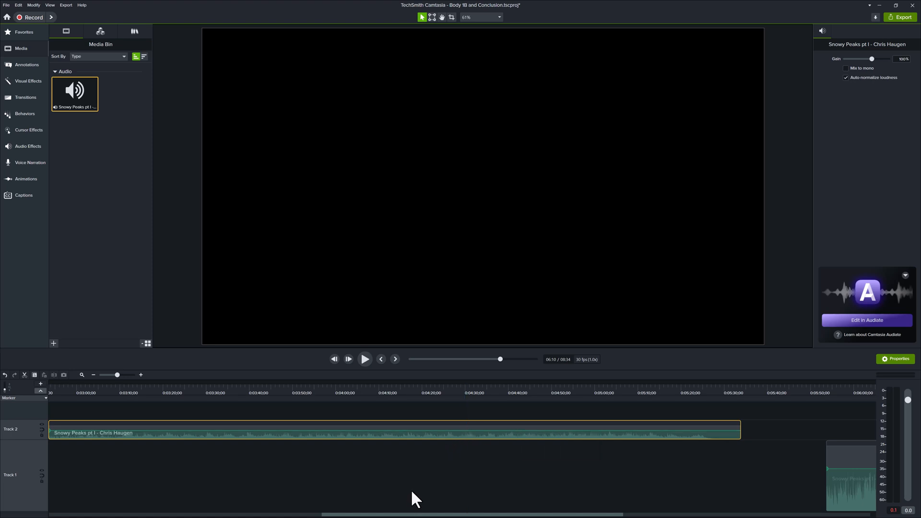
pyautogui.moveTo(548, 423)
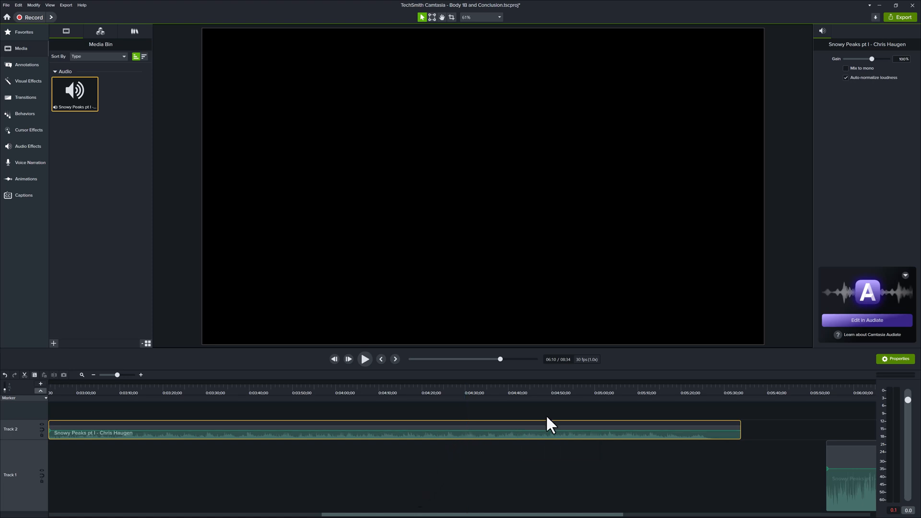
pyautogui.moveTo(559, 166)
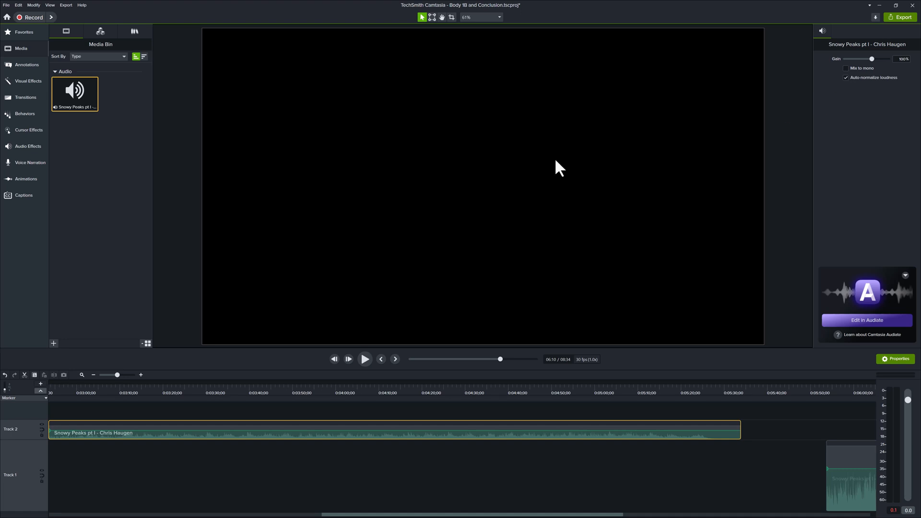
pyautogui.click(846, 76)
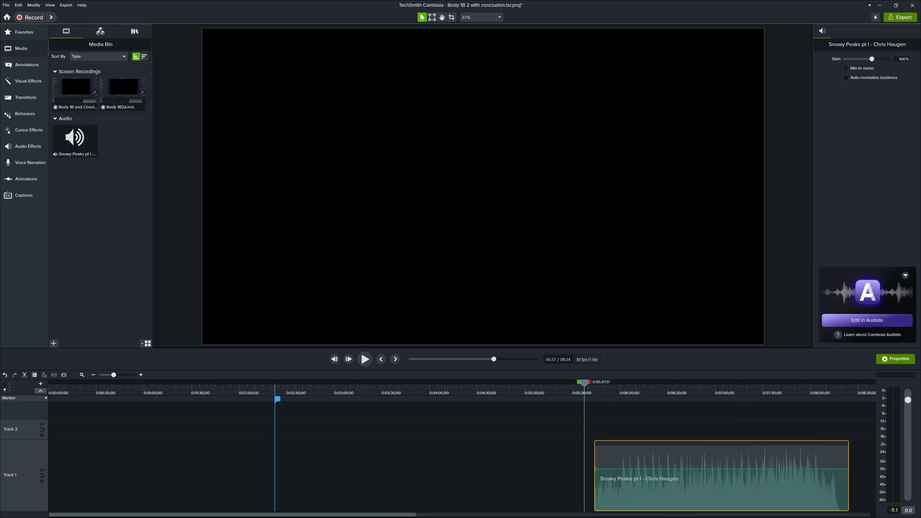
pyautogui.moveTo(211, 254)
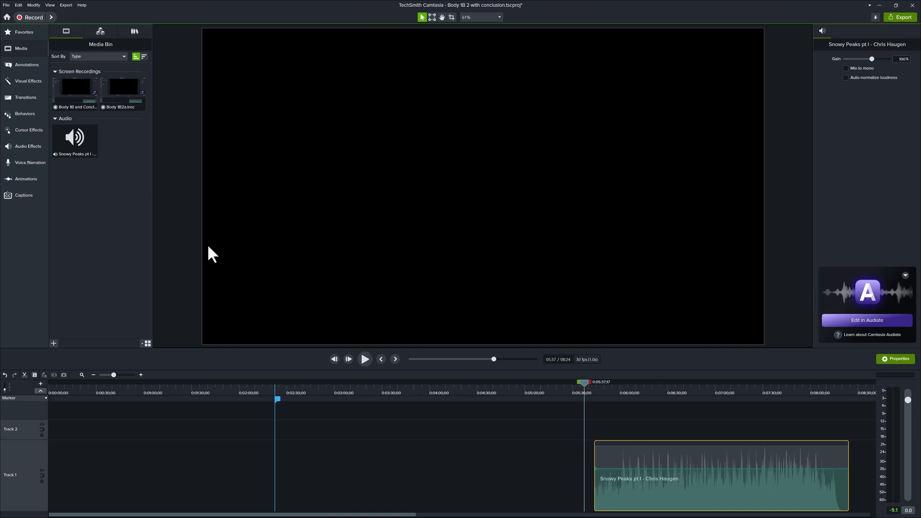
pyautogui.moveTo(645, 425)
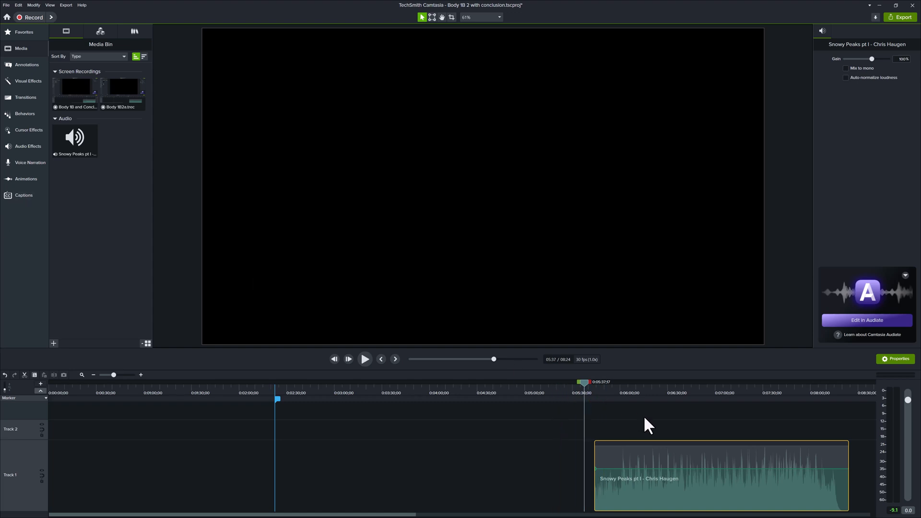
pyautogui.moveTo(589, 393)
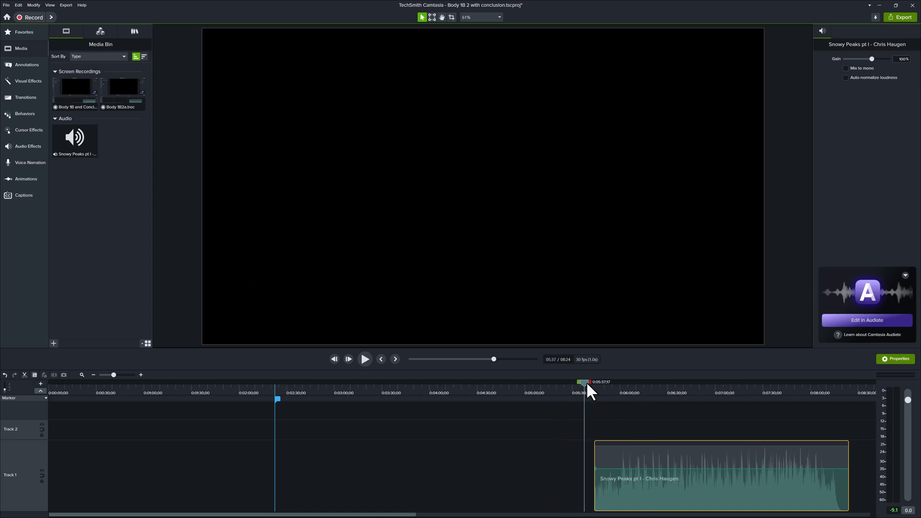
# Move the playhead to 05:50 inside the Snowy Peaks music clip
pyautogui.click(365, 358)
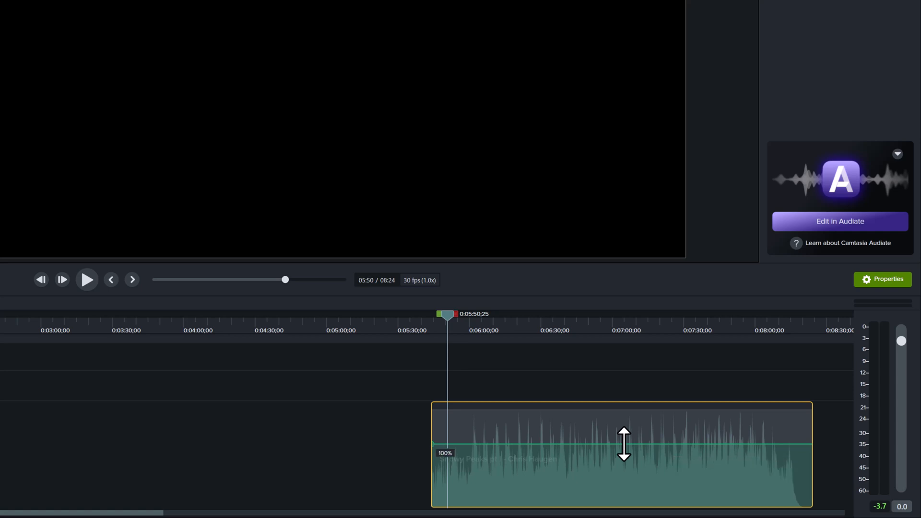
# Drag the Snowy Peaks volume line down to about 29% and play back the quieter music
pyautogui.moveTo(623, 441); pyautogui.dragTo(621, 498)
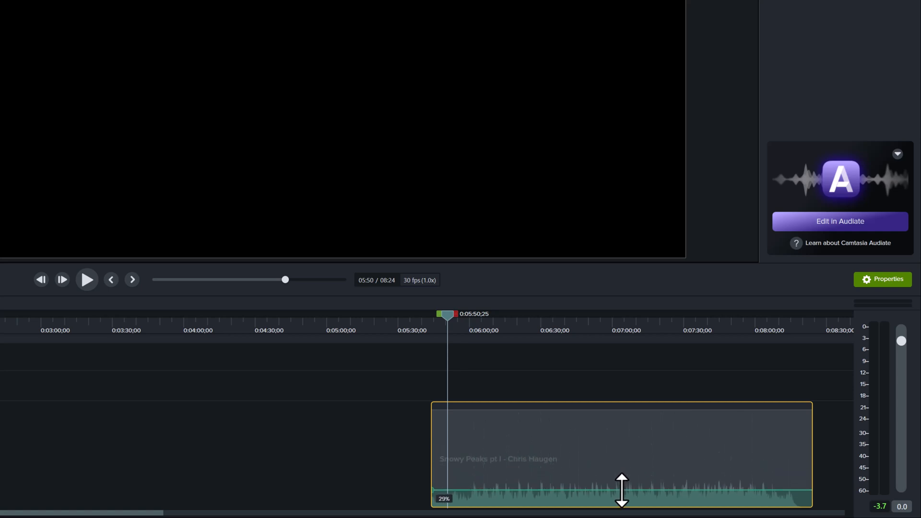
pyautogui.moveTo(621, 484); pyautogui.dragTo(621, 501)
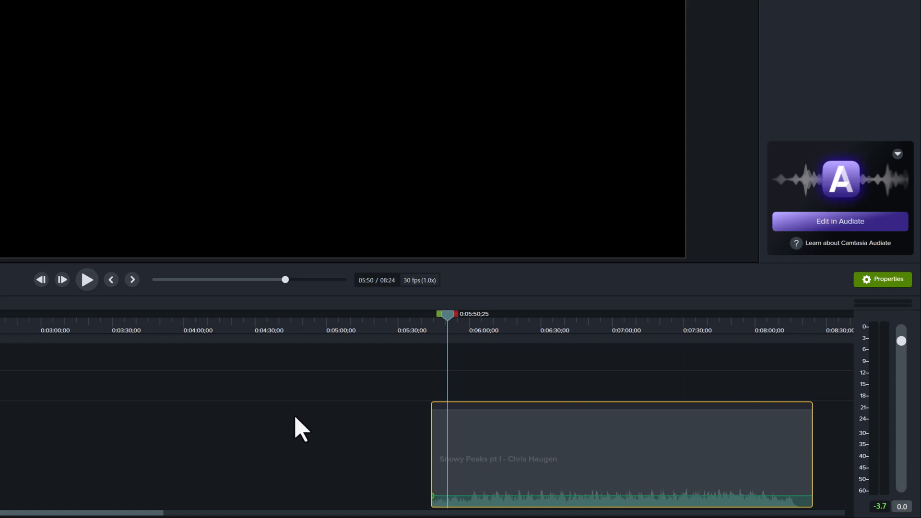
pyautogui.click(87, 279)
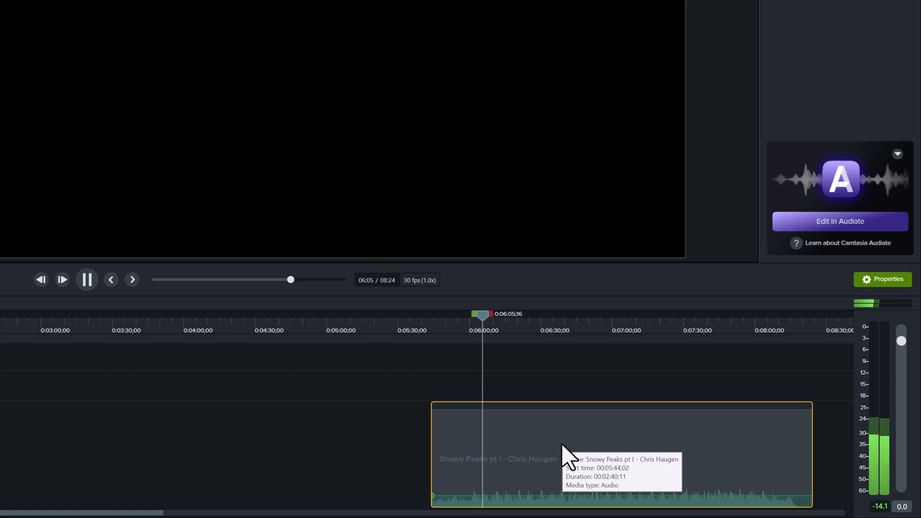
pyautogui.click(86, 279)
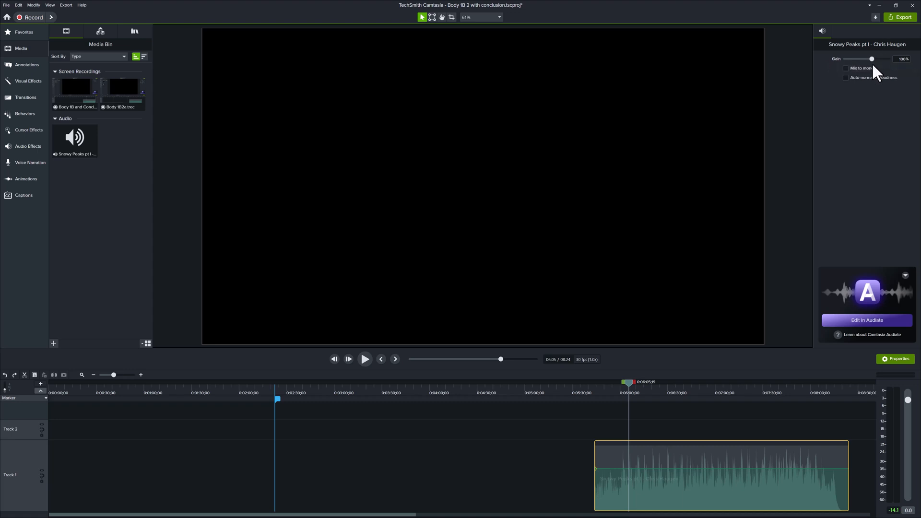
pyautogui.moveTo(857, 210)
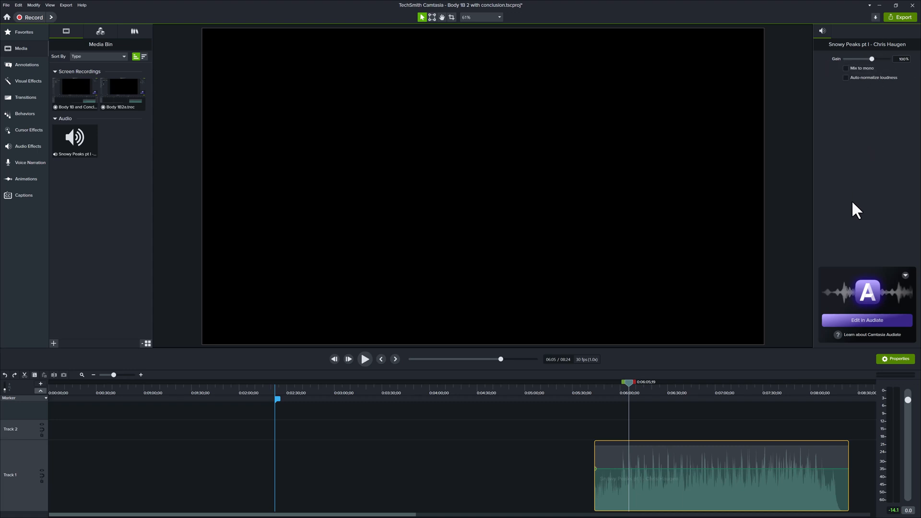
pyautogui.moveTo(832, 139)
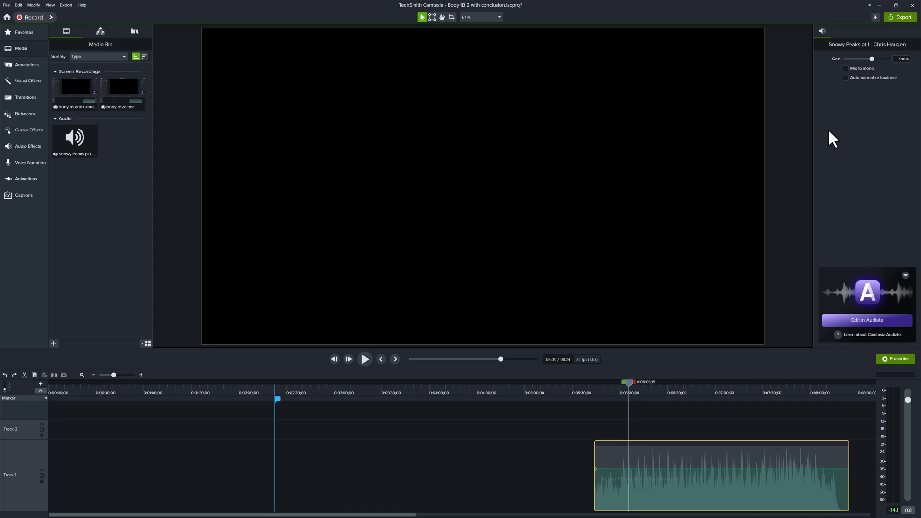
pyautogui.click(365, 358)
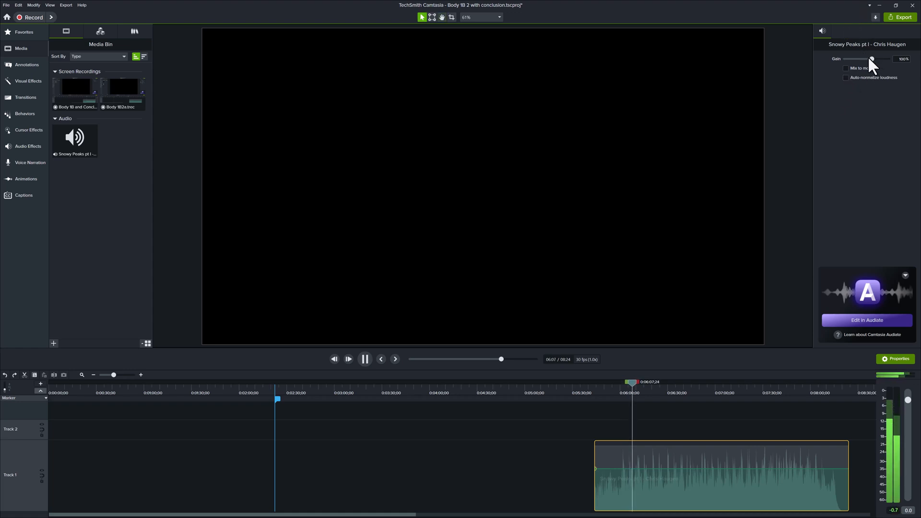
pyautogui.moveTo(872, 58); pyautogui.dragTo(863, 58)
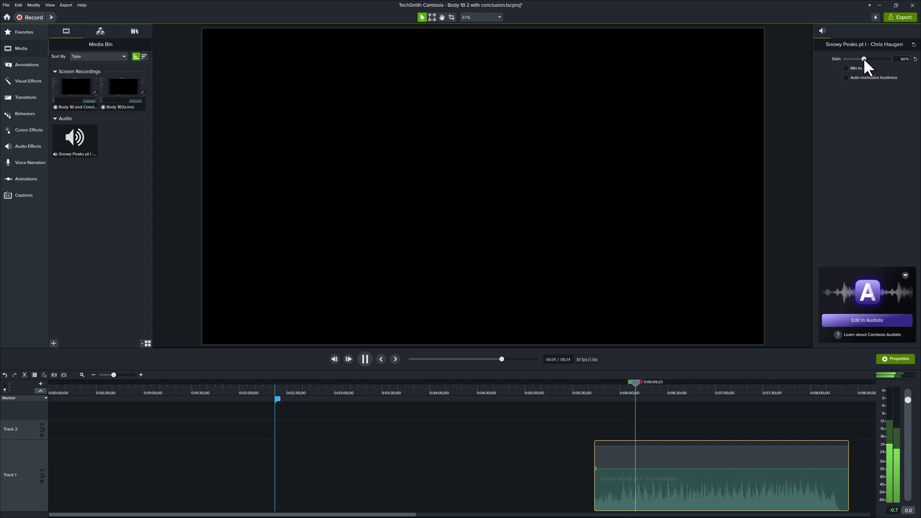
pyautogui.moveTo(863, 59); pyautogui.dragTo(852, 58)
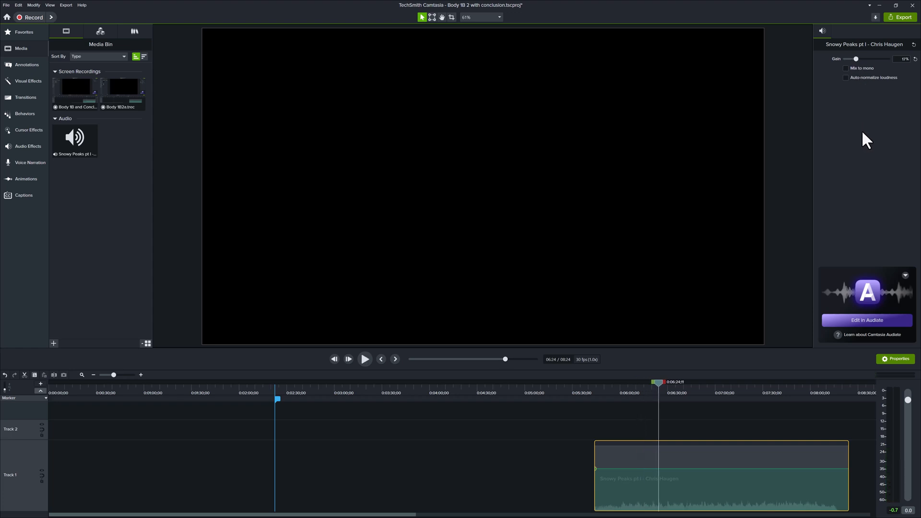
pyautogui.moveTo(669, 396)
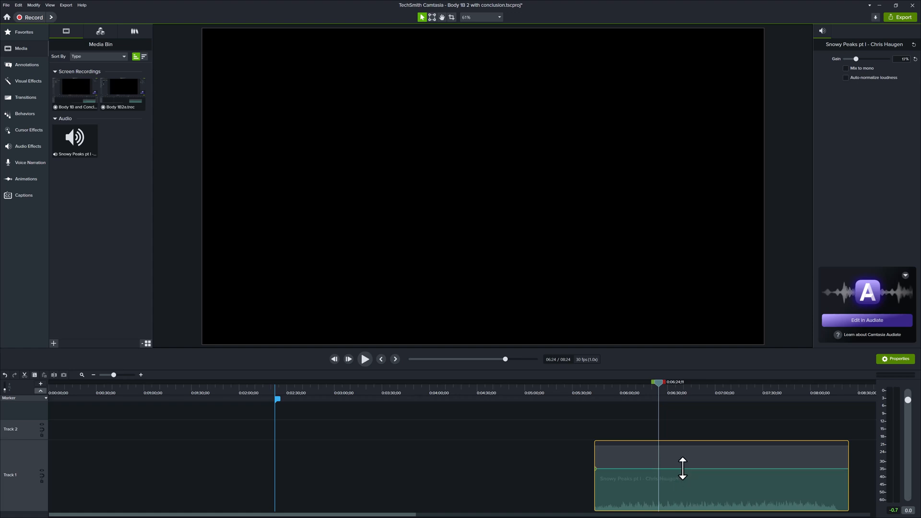
pyautogui.moveTo(686, 496)
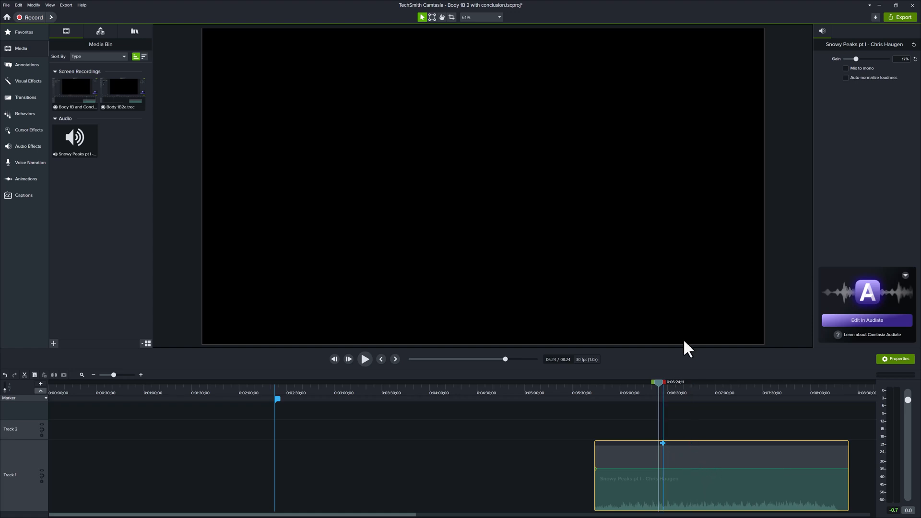
pyautogui.moveTo(908, 161)
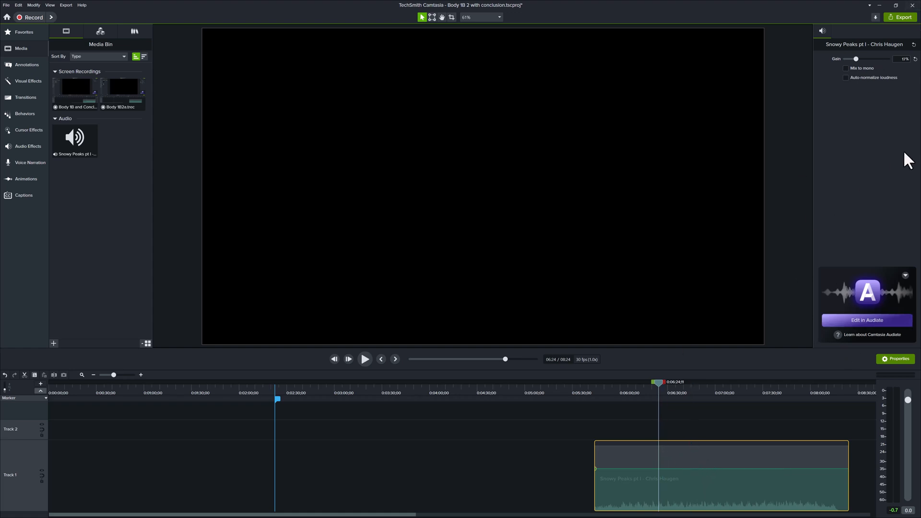
pyautogui.moveTo(869, 188)
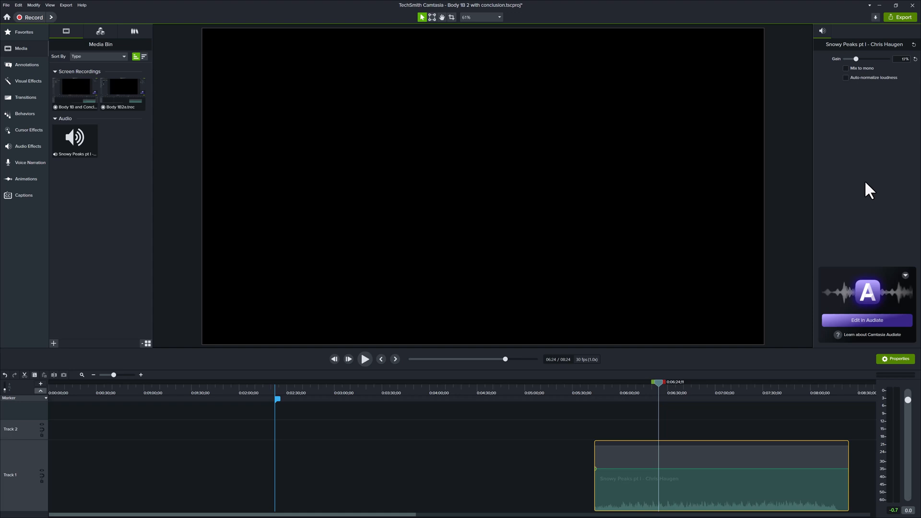
pyautogui.click(364, 359)
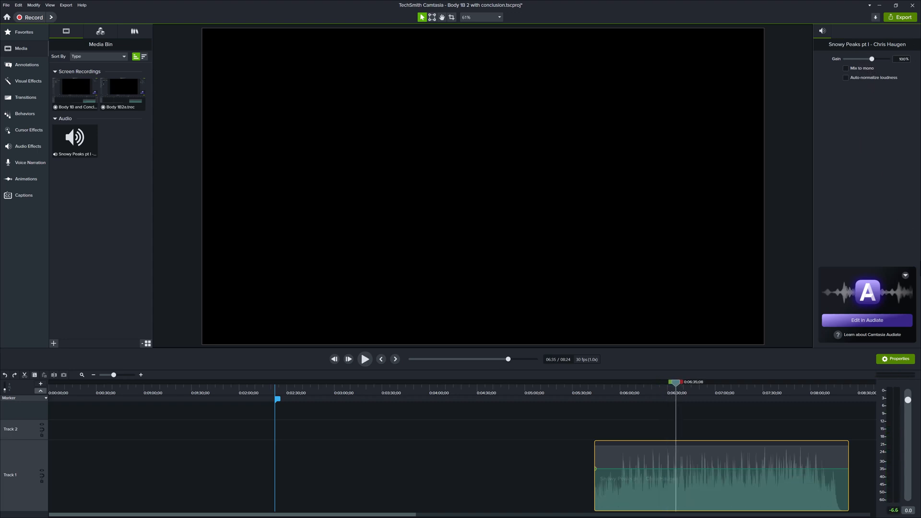
pyautogui.moveTo(681, 449)
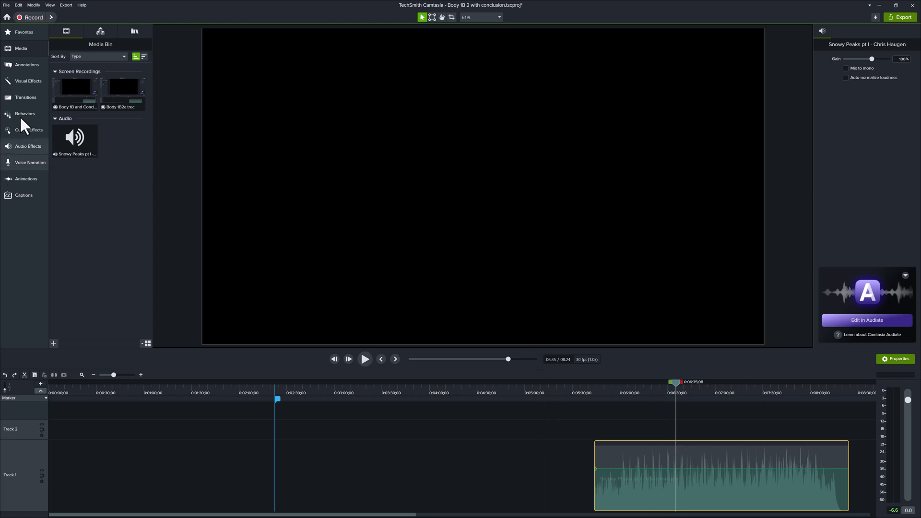
# Drag the Audio Compression effect from Audio Effects onto the Snowy Peaks clip
pyautogui.click(28, 146)
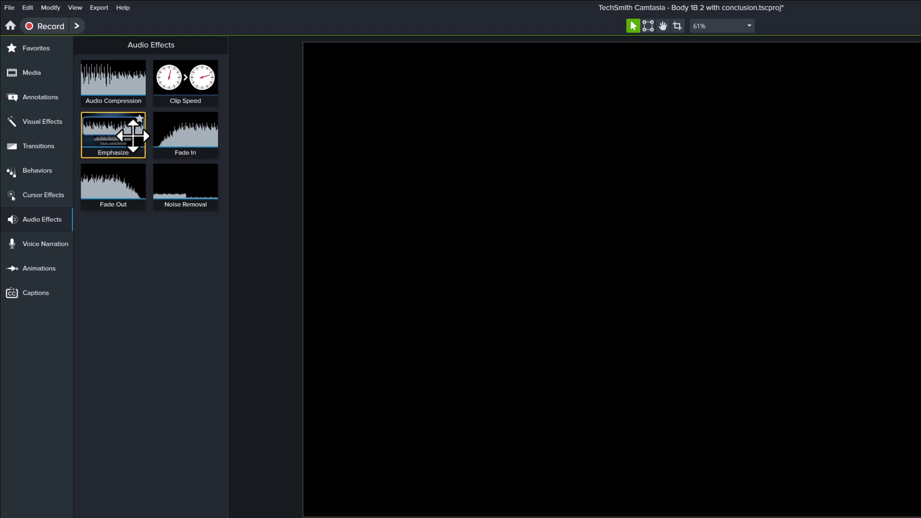
pyautogui.moveTo(185, 187)
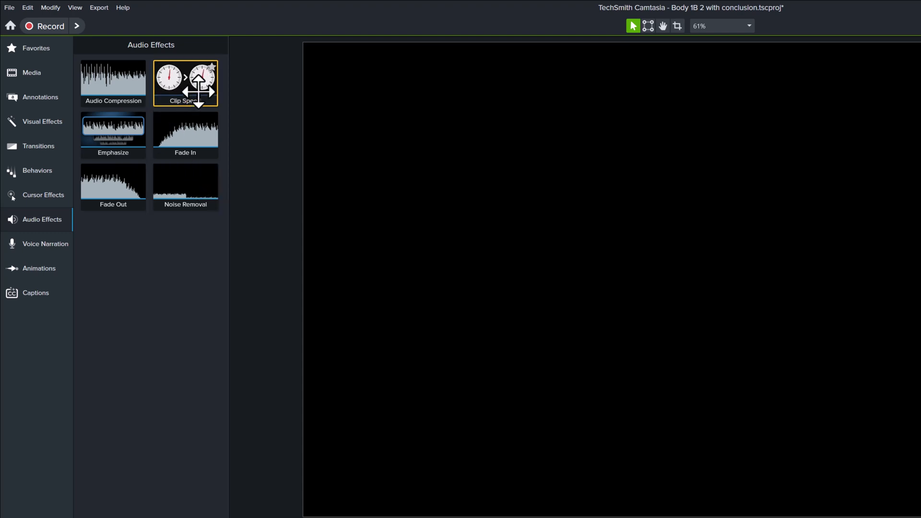
pyautogui.moveTo(113, 82)
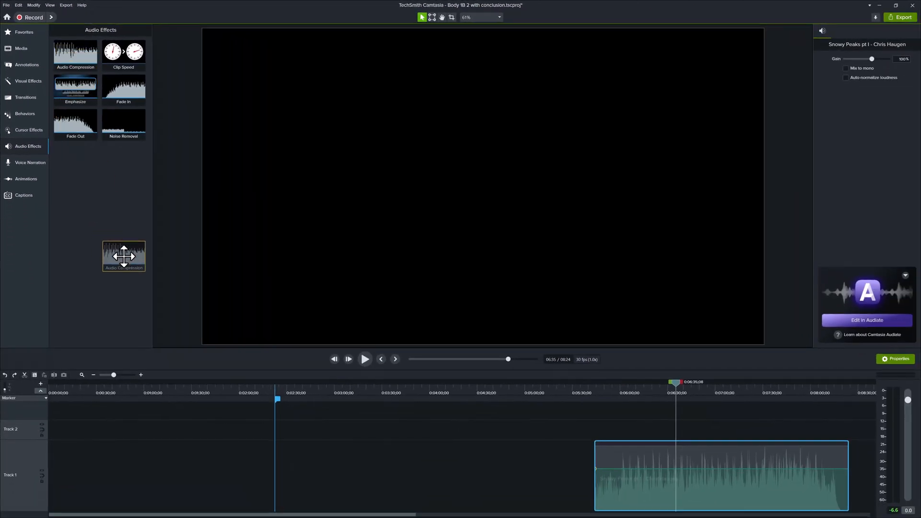
pyautogui.moveTo(123, 256); pyautogui.dragTo(107, 197)
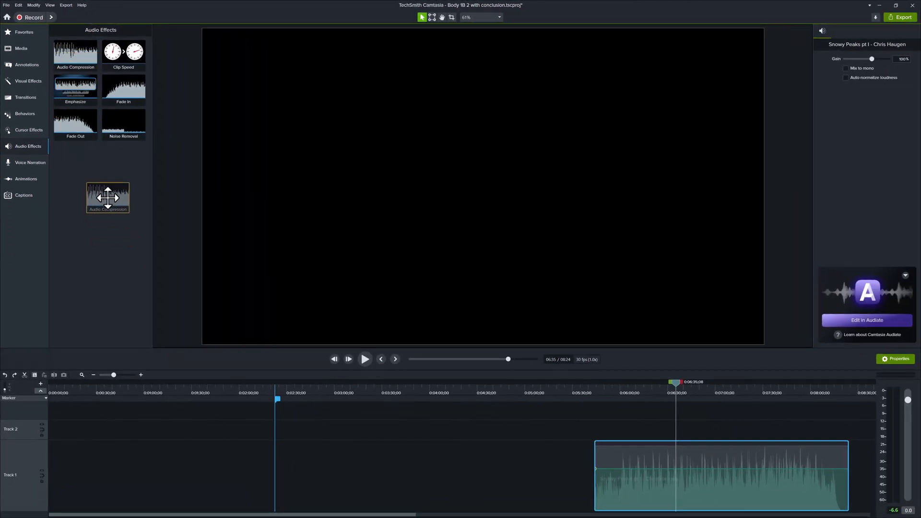
pyautogui.moveTo(108, 197); pyautogui.dragTo(744, 438)
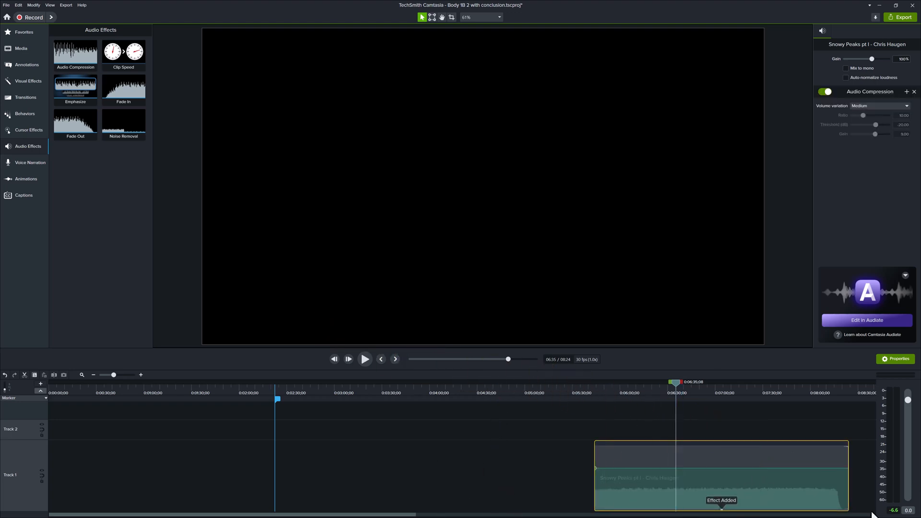
pyautogui.moveTo(671, 506)
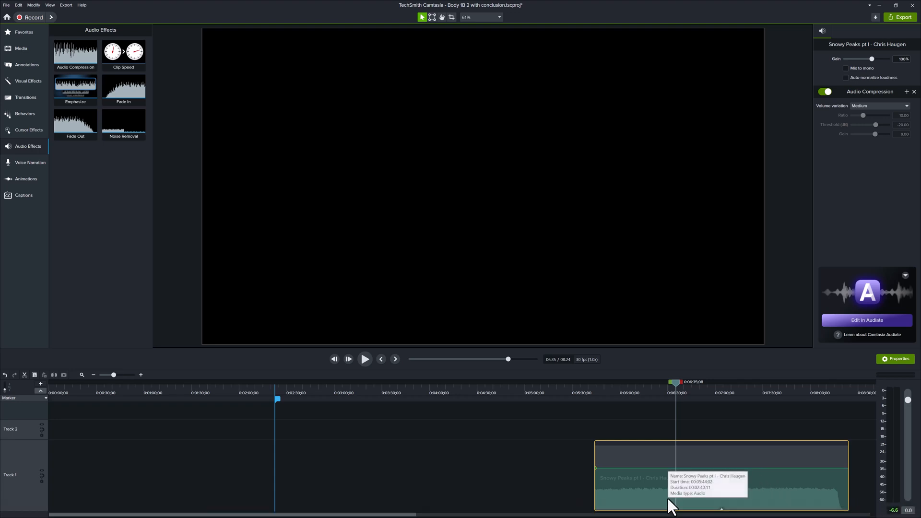
pyautogui.moveTo(679, 403)
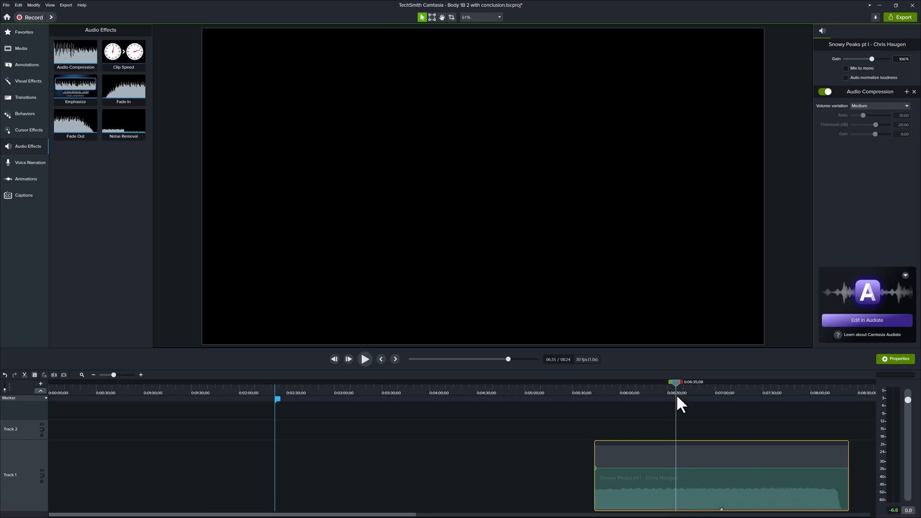
# Preview the compressed clip, then choose the Low volume variation preset
pyautogui.click(364, 358)
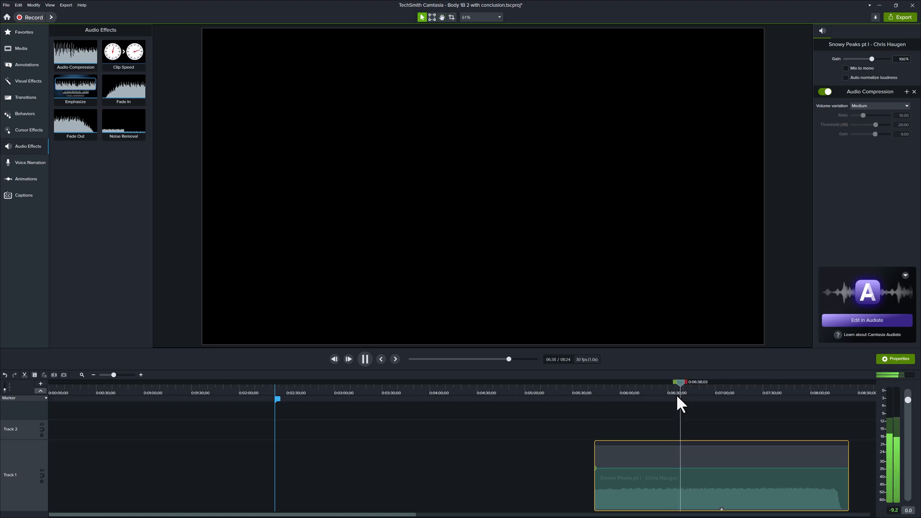
pyautogui.click(365, 358)
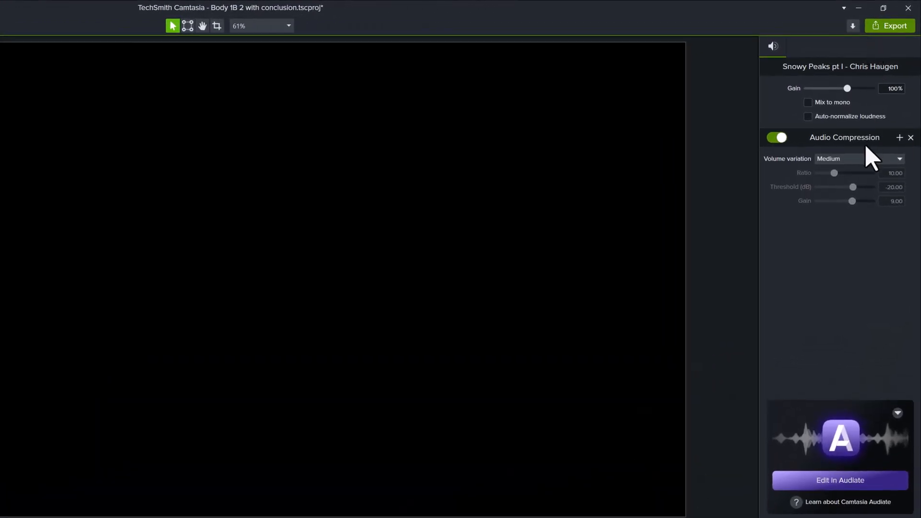
pyautogui.moveTo(907, 173)
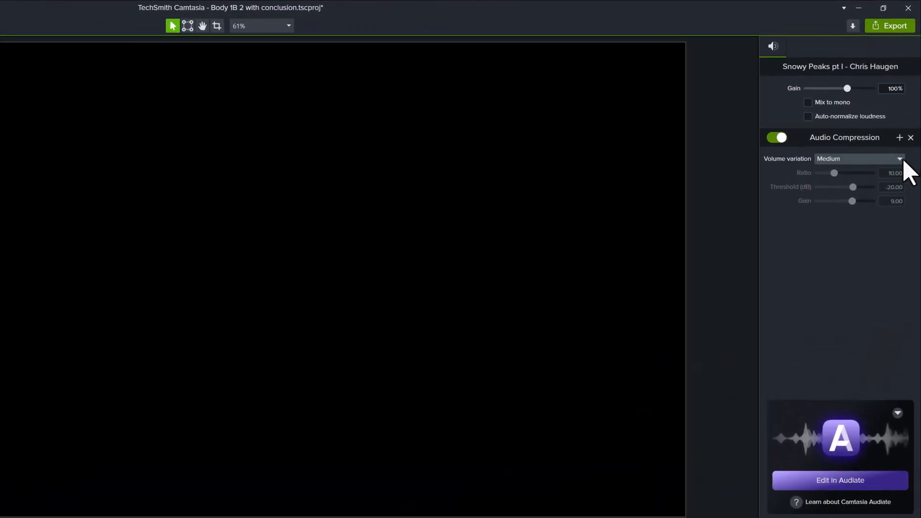
pyautogui.click(857, 158)
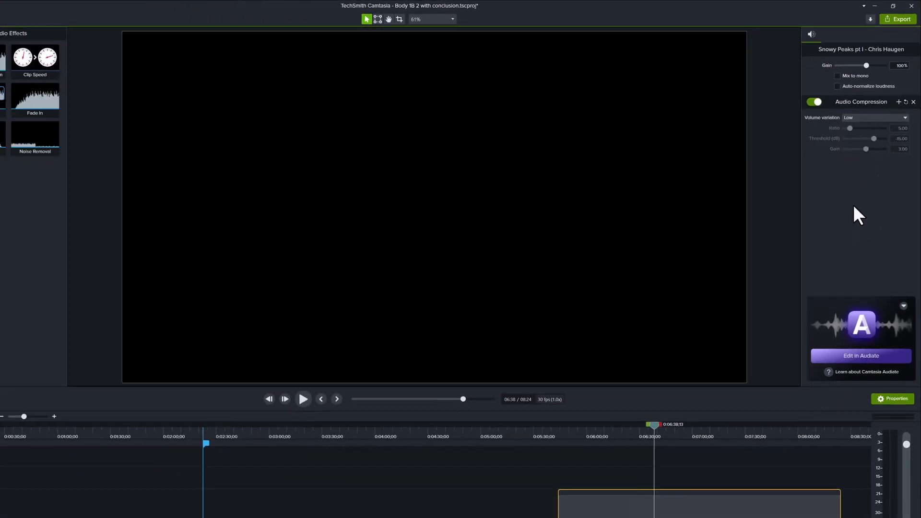
pyautogui.click(303, 399)
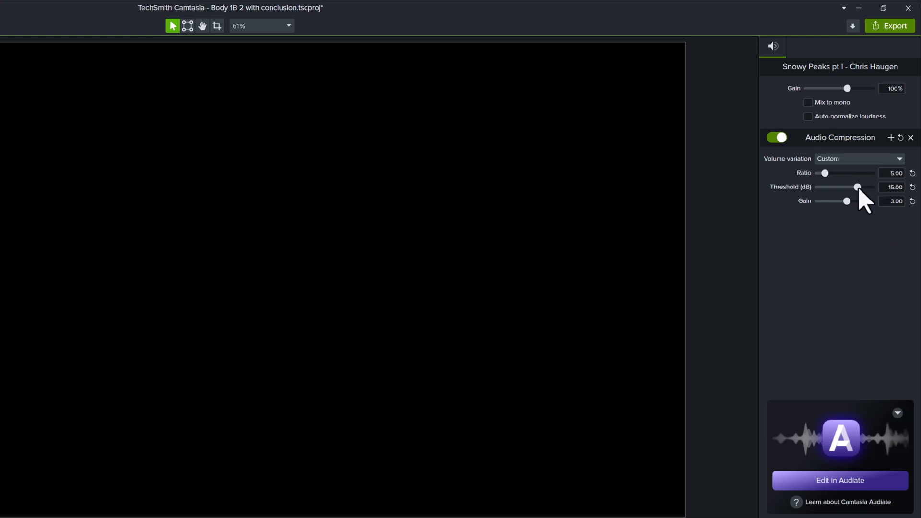
# Lower the compression threshold to about -23 dB, making it Custom, and play the result
pyautogui.moveTo(857, 187); pyautogui.dragTo(855, 187)
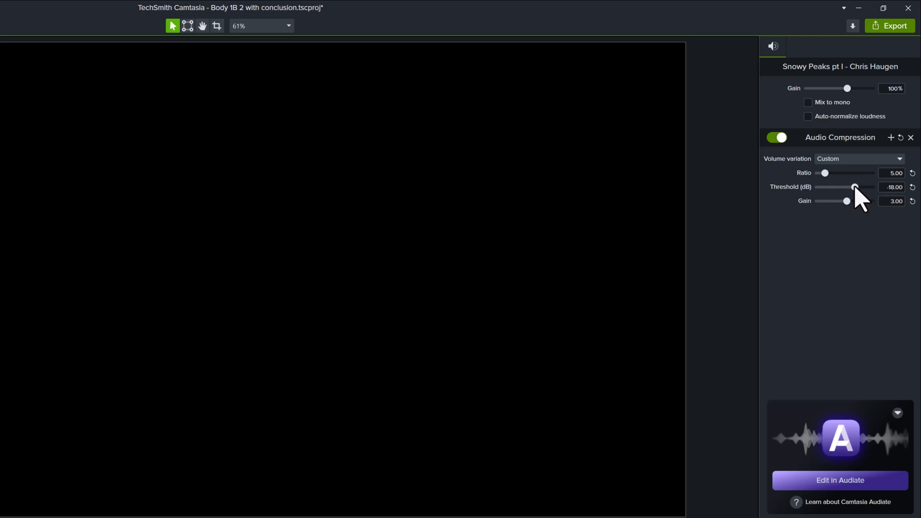
pyautogui.moveTo(854, 187); pyautogui.dragTo(850, 187)
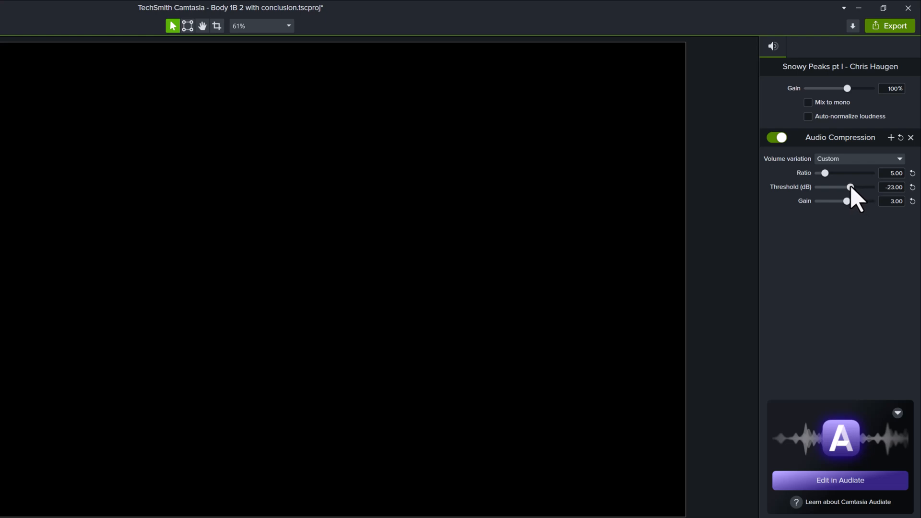
pyautogui.moveTo(850, 187); pyautogui.dragTo(852, 187)
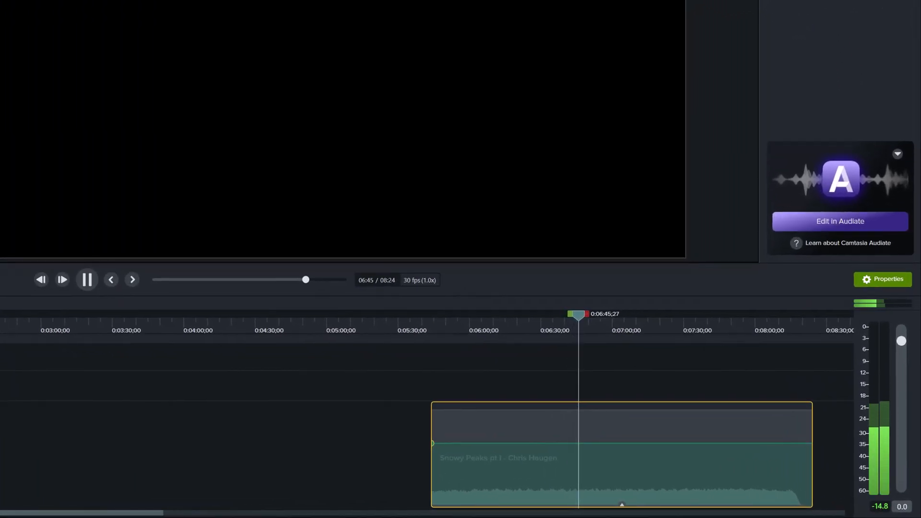
pyautogui.click(87, 279)
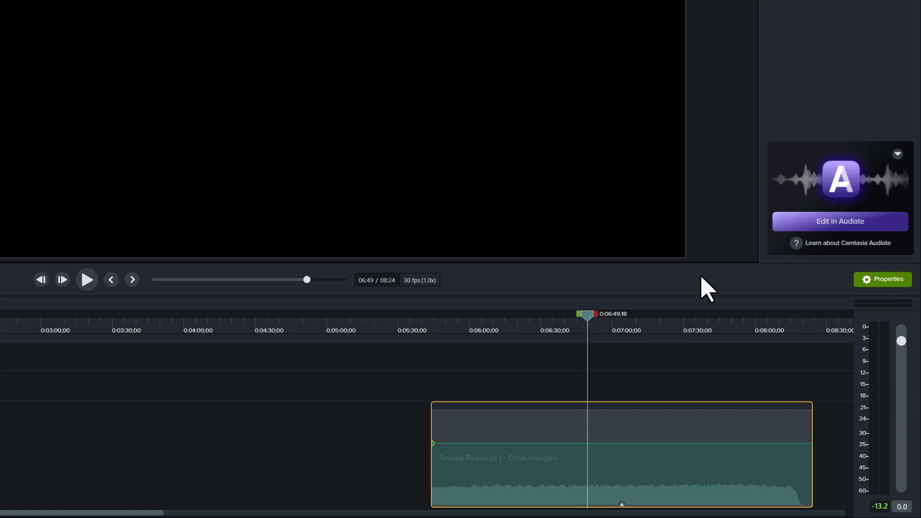
pyautogui.moveTo(868, 7)
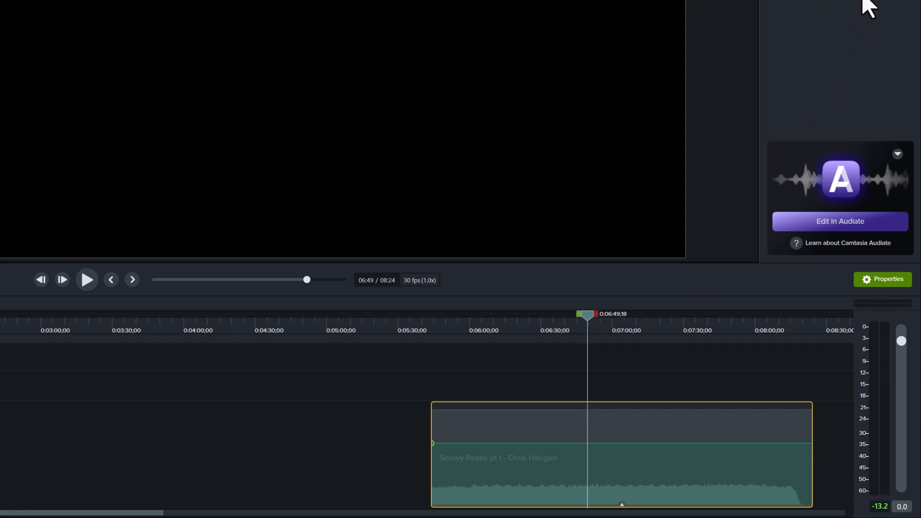
pyautogui.click(87, 279)
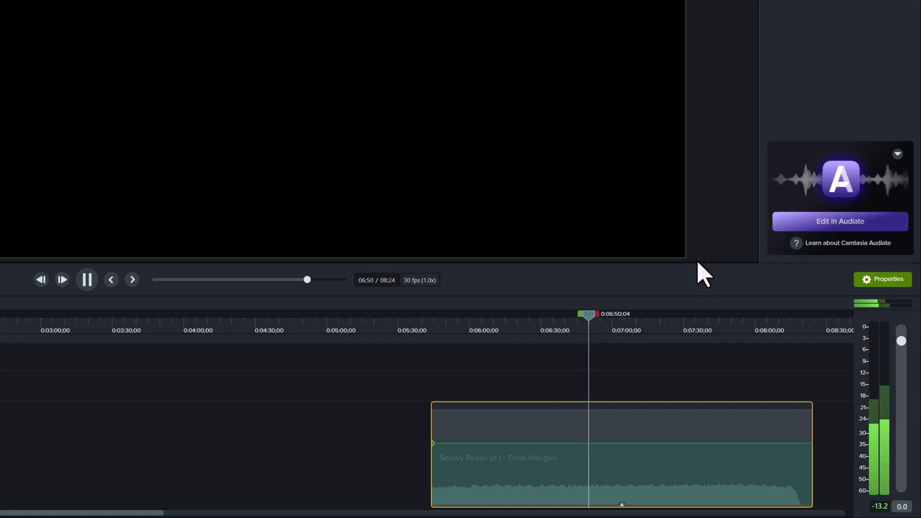